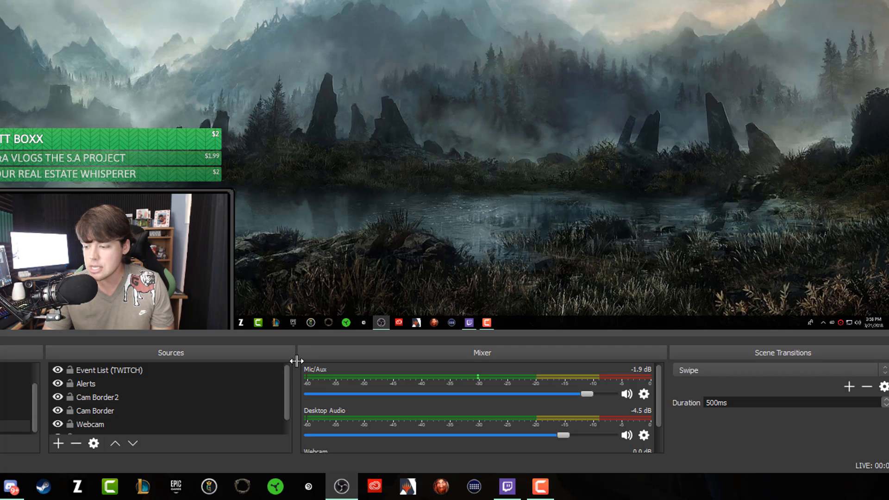
pyautogui.moveTo(417, 372)
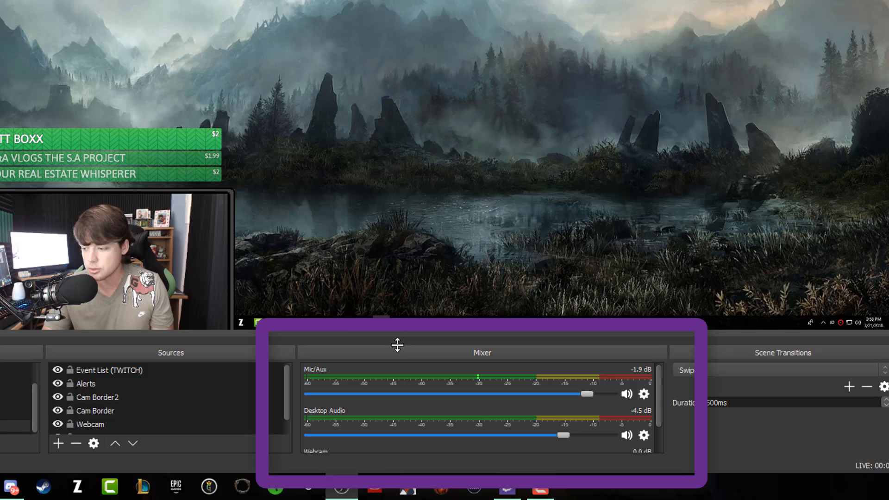
pyautogui.moveTo(628, 356)
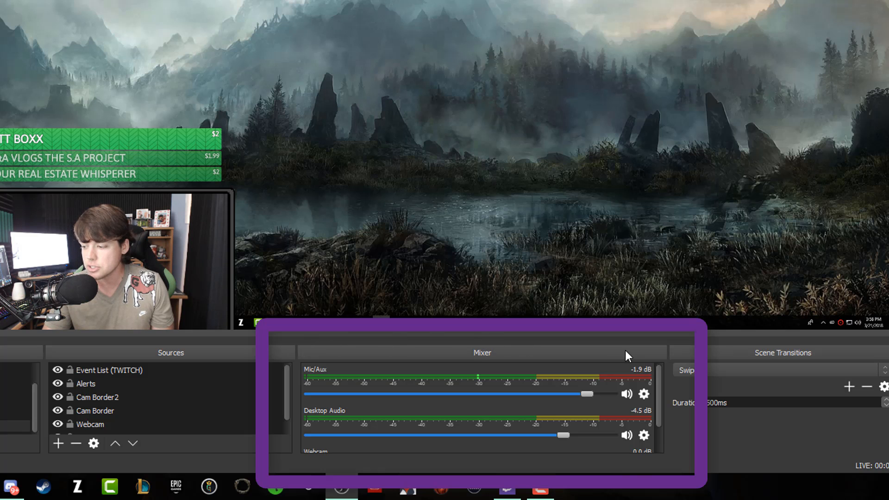
# Bring up the Audio page of the OBS settings.
pyautogui.scroll(-3)
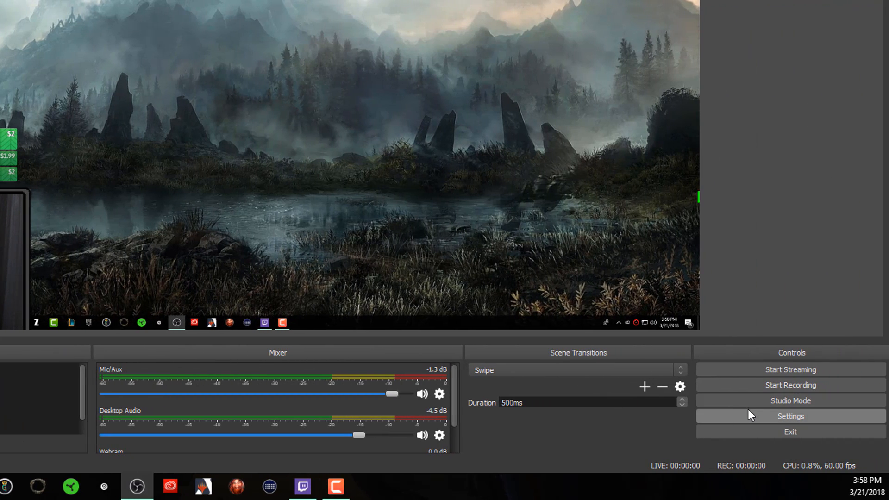
pyautogui.click(790, 416)
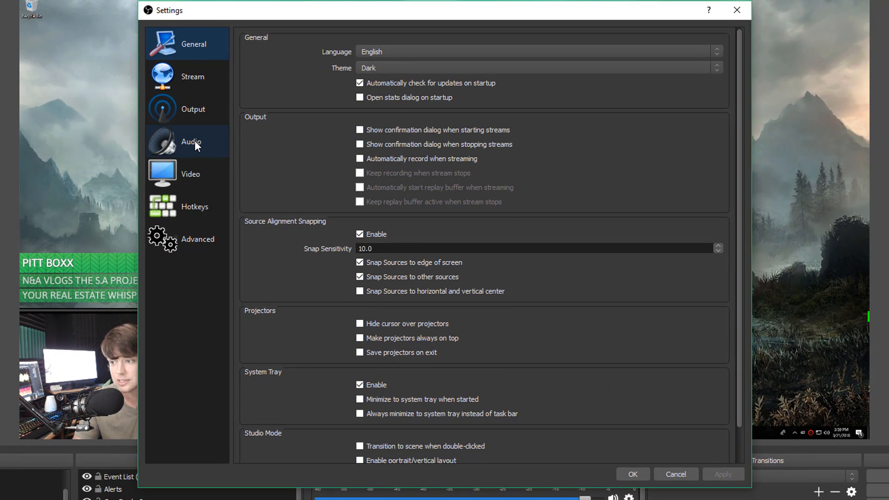
pyautogui.click(191, 141)
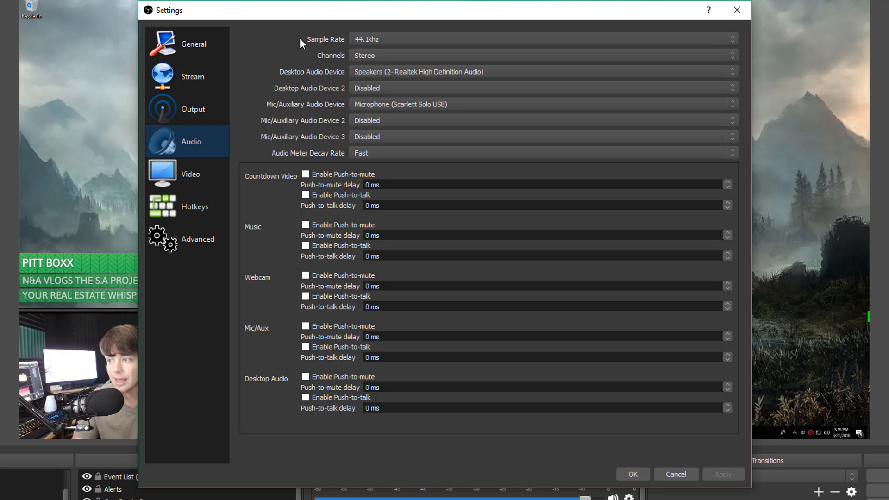
pyautogui.moveTo(308, 72)
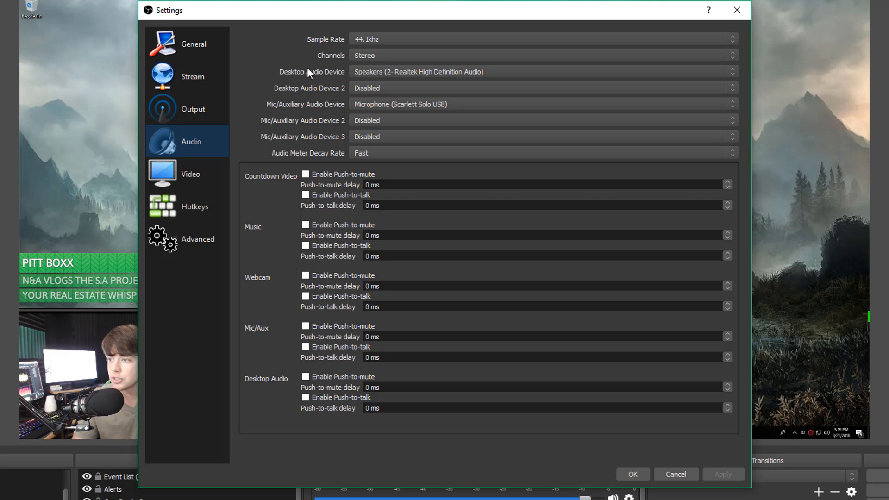
# Keep channels at Stereo and review the devices, with the Scarlett Solo USB as microphone.
pyautogui.click(542, 55)
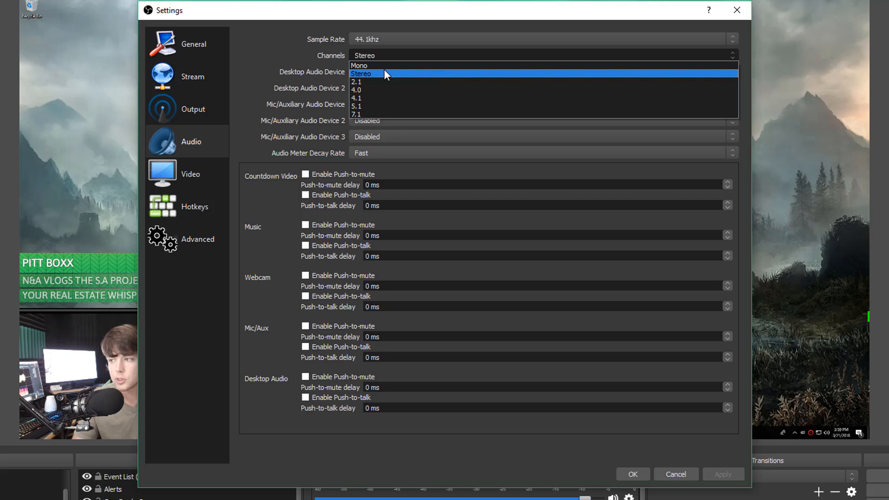
pyautogui.moveTo(381, 65)
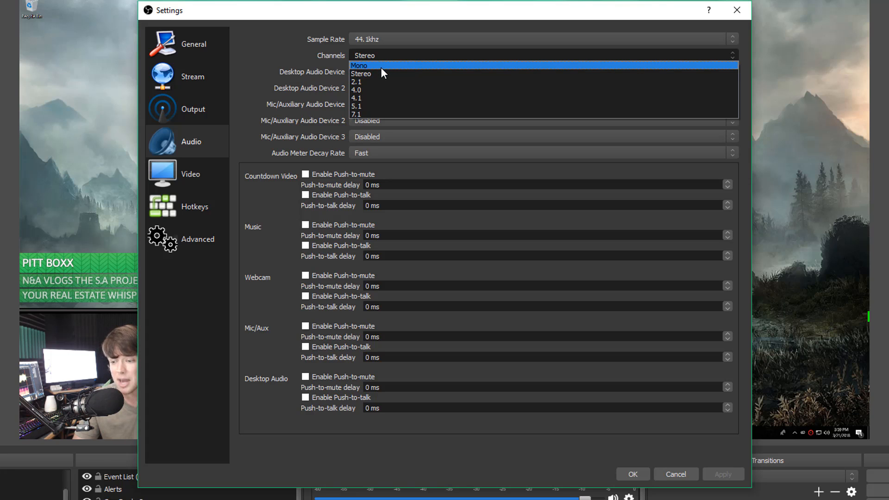
pyautogui.moveTo(378, 73)
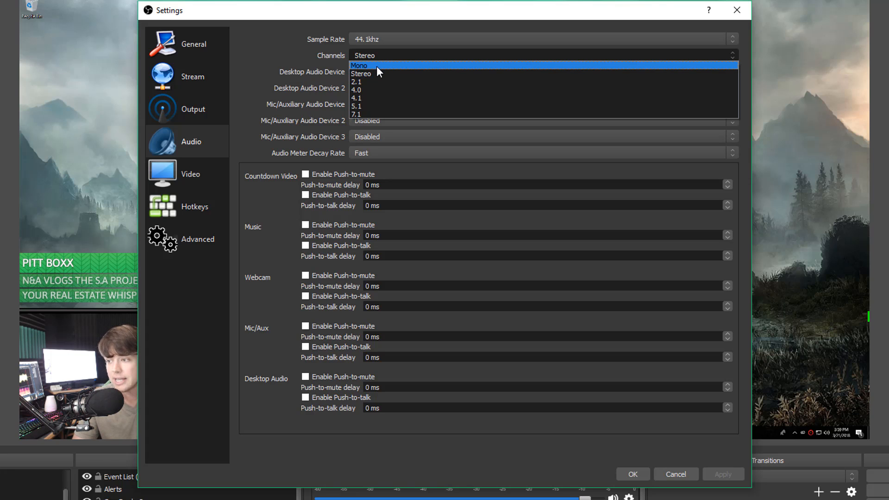
pyautogui.click(360, 74)
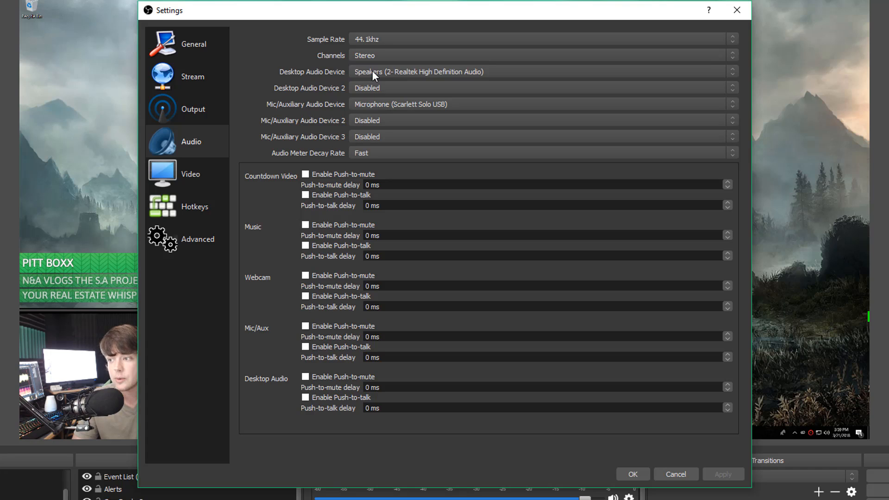
pyautogui.moveTo(352, 106)
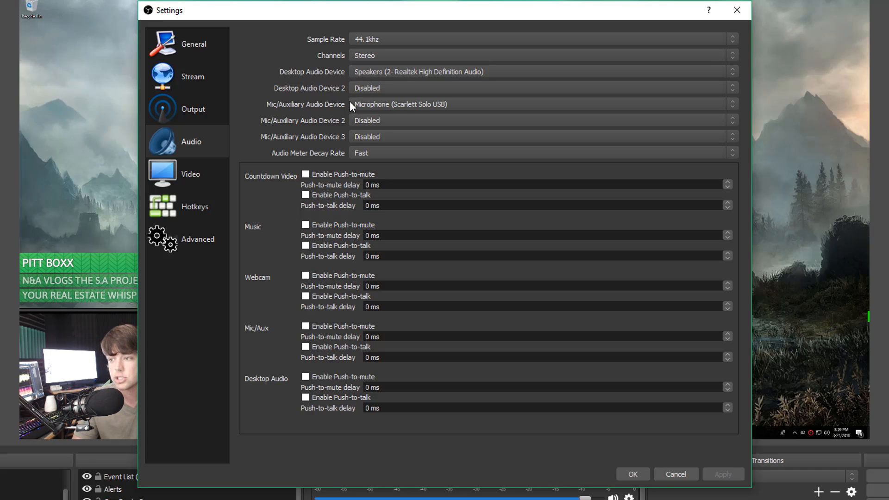
pyautogui.moveTo(335, 95)
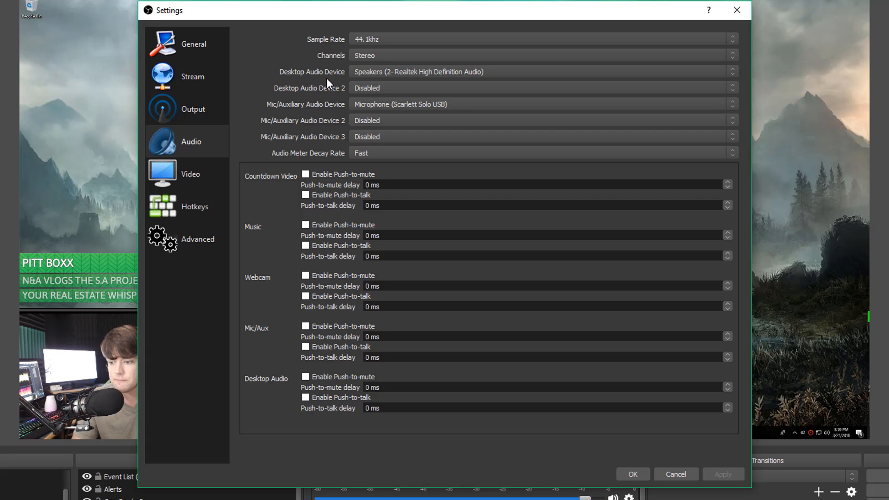
pyautogui.moveTo(309, 91)
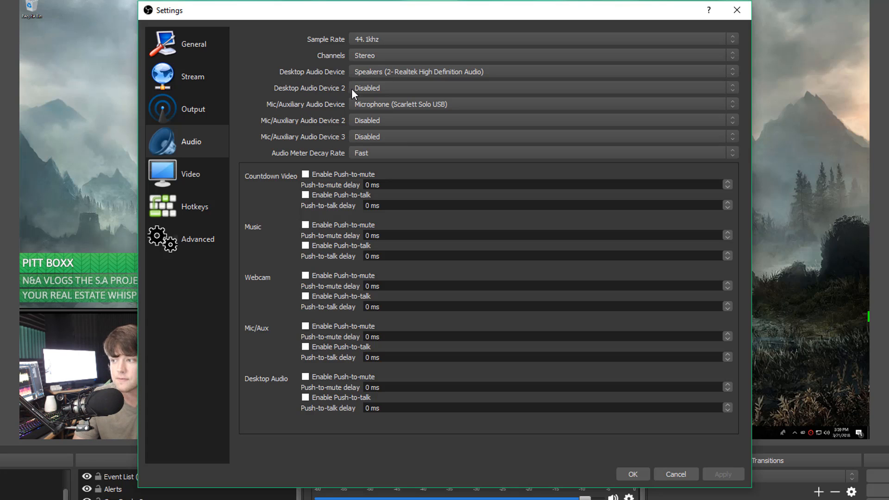
pyautogui.moveTo(379, 74)
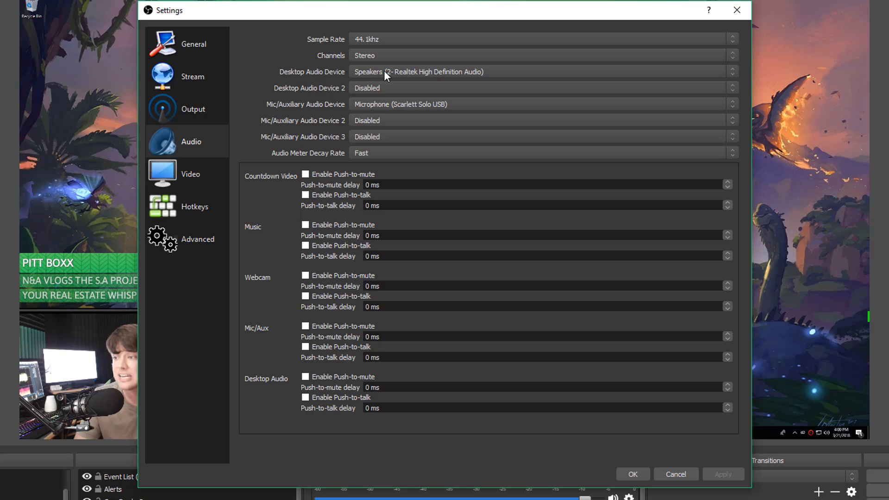
pyautogui.click(542, 71)
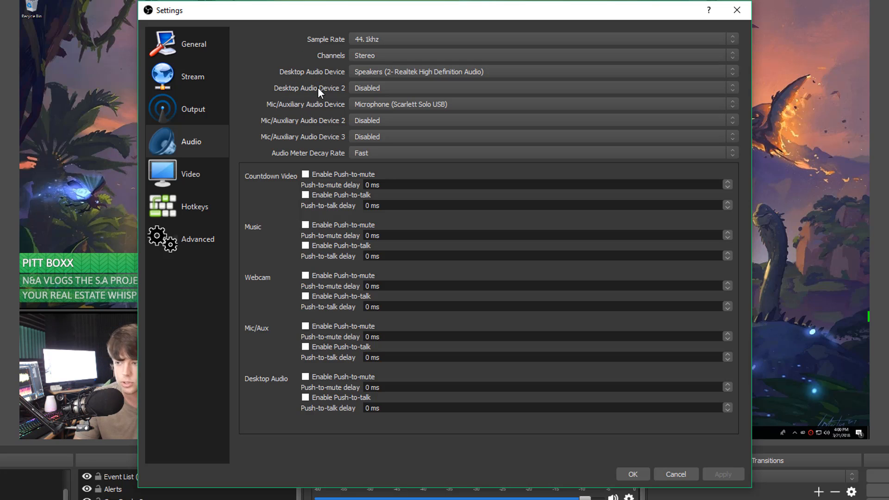
pyautogui.moveTo(406, 93)
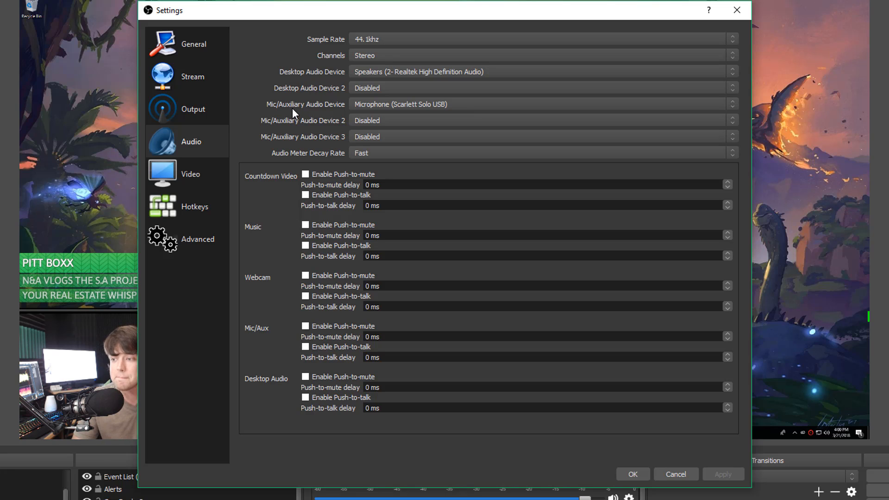
pyautogui.moveTo(388, 118)
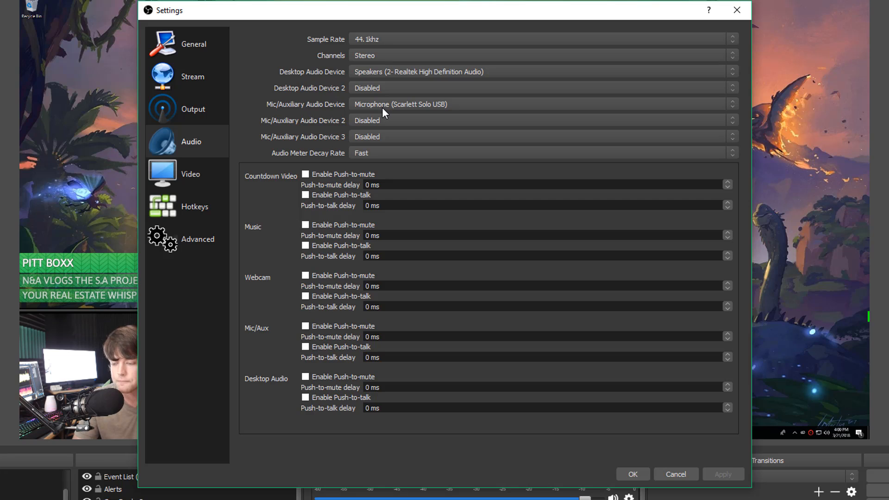
pyautogui.moveTo(374, 112)
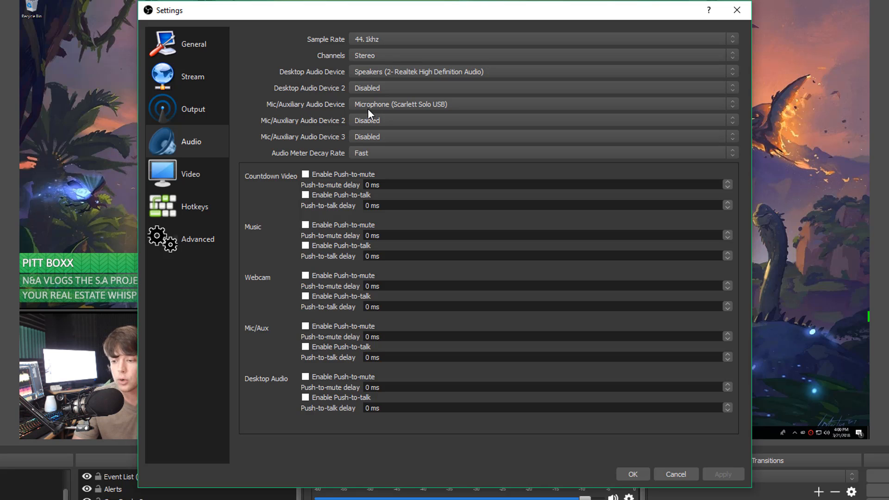
pyautogui.moveTo(362, 130)
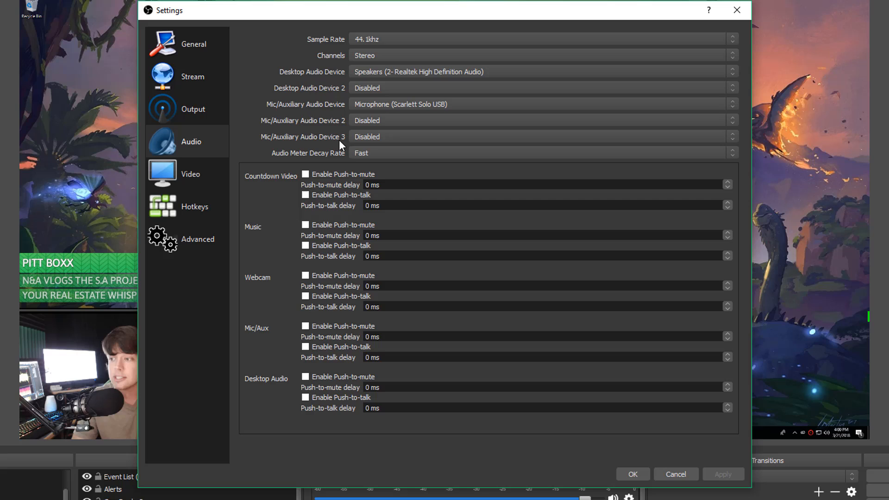
pyautogui.moveTo(345, 160)
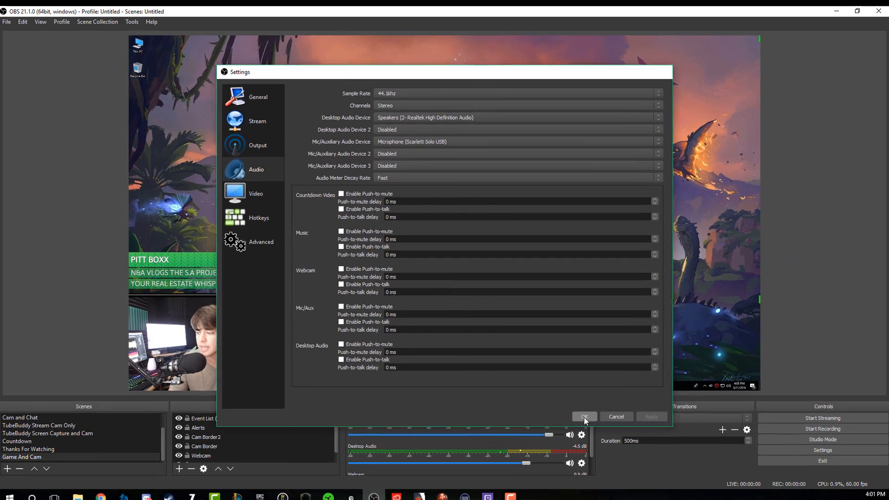
pyautogui.click(583, 417)
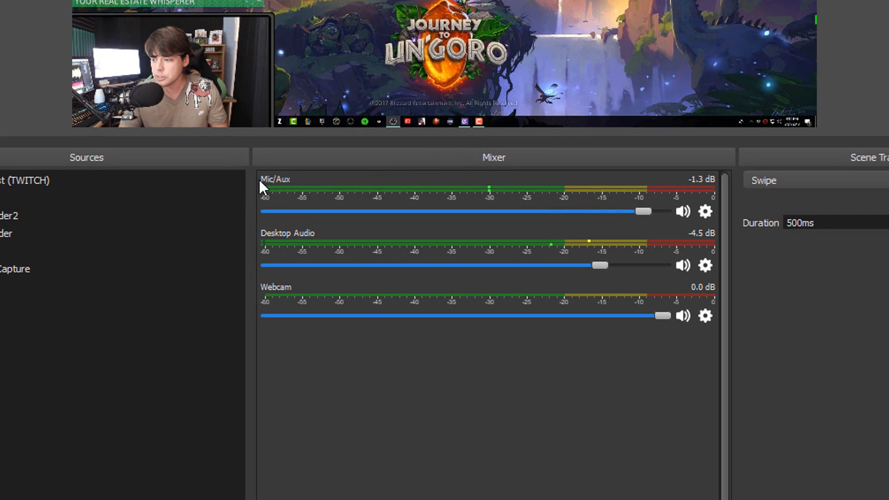
pyautogui.moveTo(505, 221)
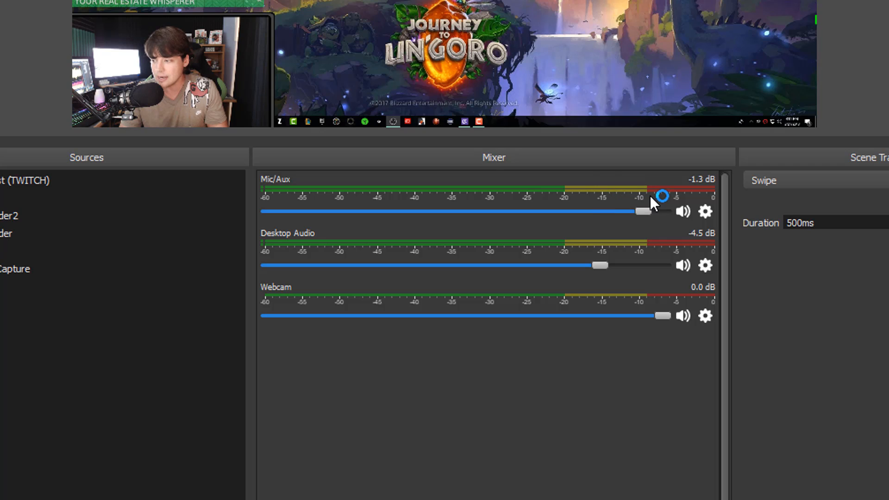
pyautogui.moveTo(640, 211); pyautogui.dragTo(615, 204)
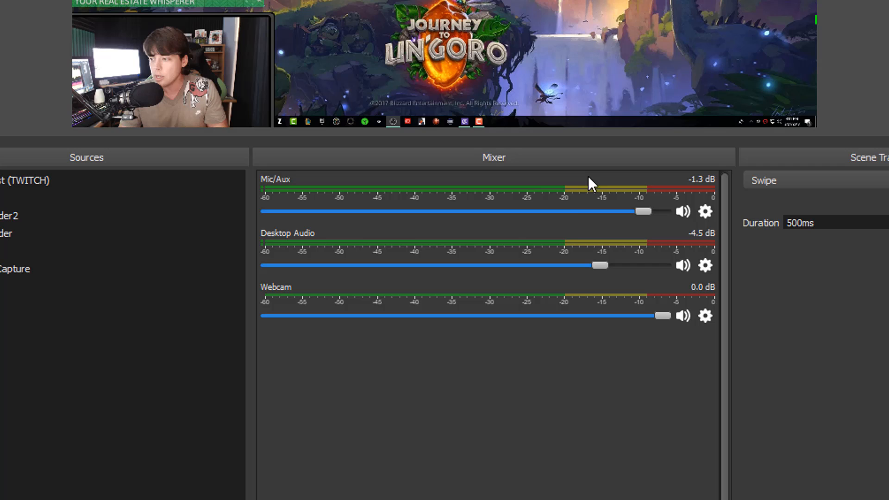
pyautogui.moveTo(579, 203)
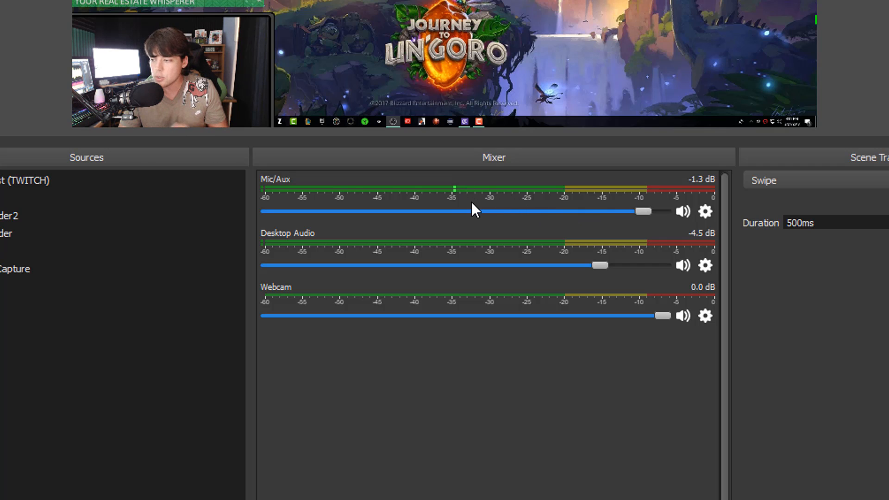
pyautogui.moveTo(643, 211); pyautogui.dragTo(584, 212)
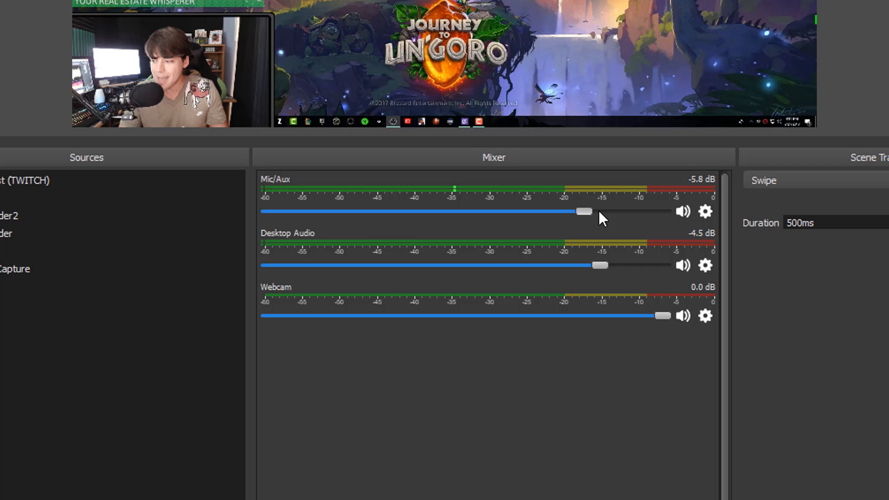
pyautogui.moveTo(583, 211); pyautogui.dragTo(607, 211)
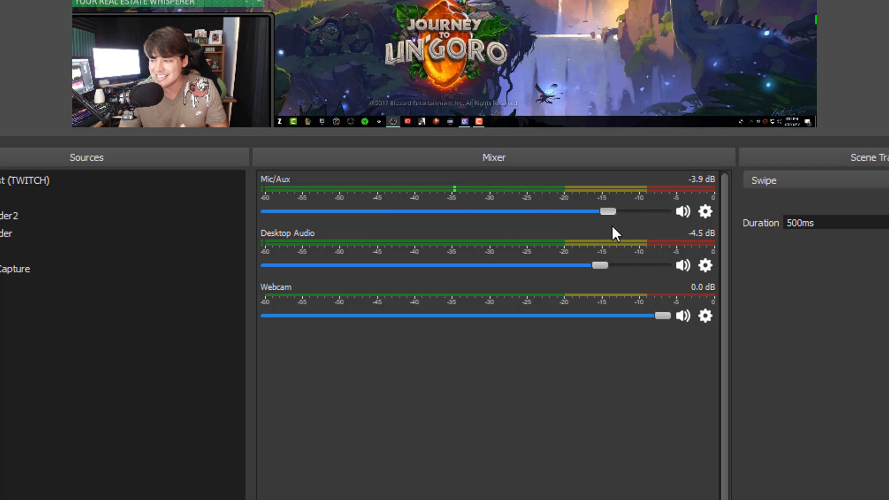
pyautogui.moveTo(607, 211); pyautogui.dragTo(474, 212)
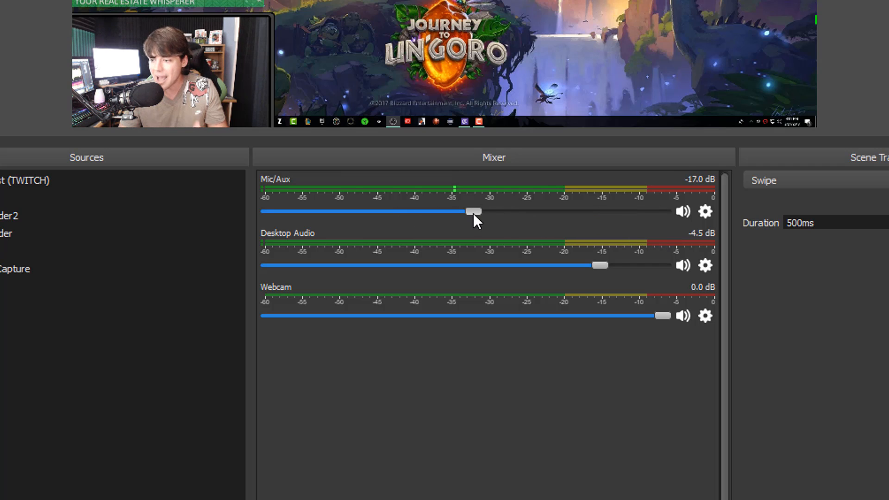
pyautogui.moveTo(473, 211); pyautogui.dragTo(630, 211)
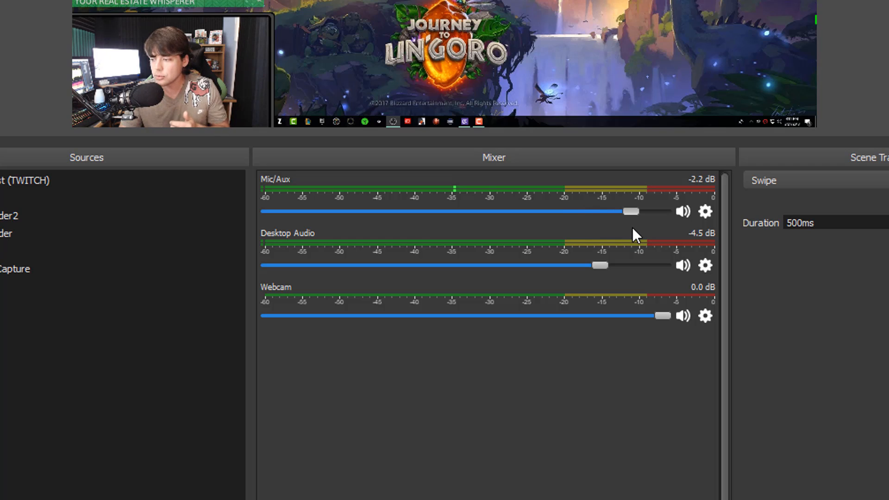
pyautogui.moveTo(630, 212); pyautogui.dragTo(622, 211)
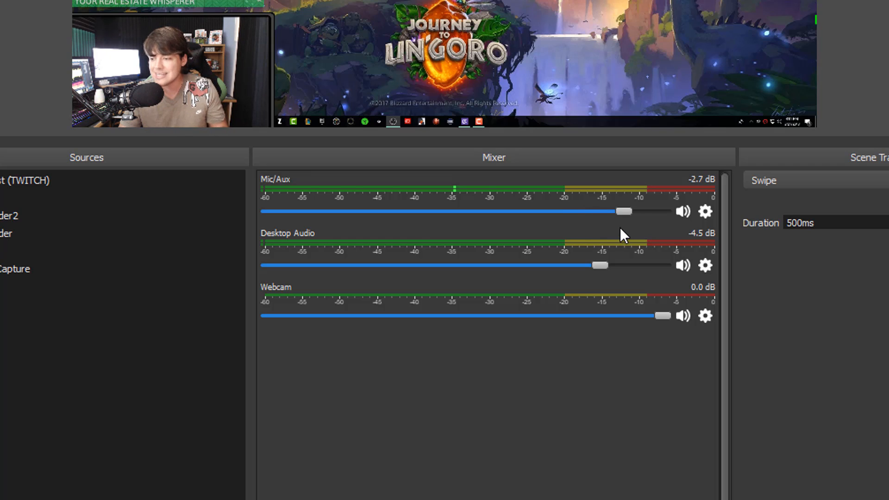
pyautogui.moveTo(298, 272)
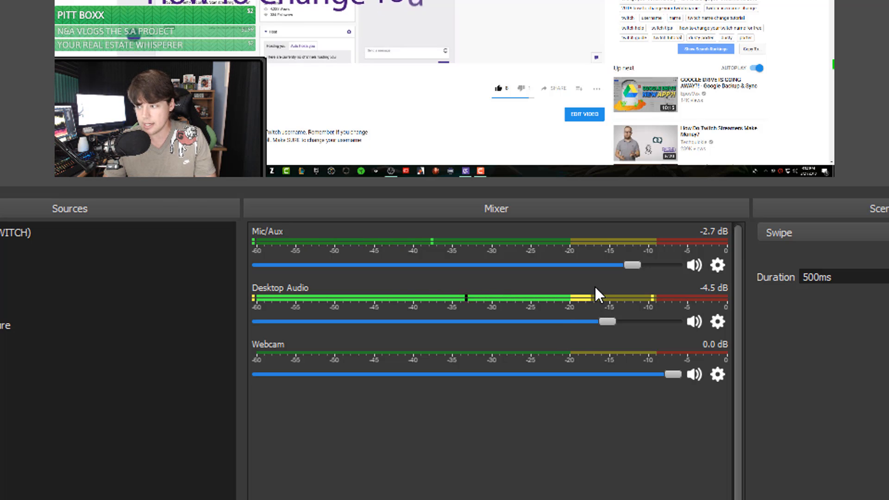
# Drag the Desktop Audio fader in the mixer from -4.5 dB down to about -12.9 dB.
pyautogui.moveTo(605, 322); pyautogui.dragTo(494, 322)
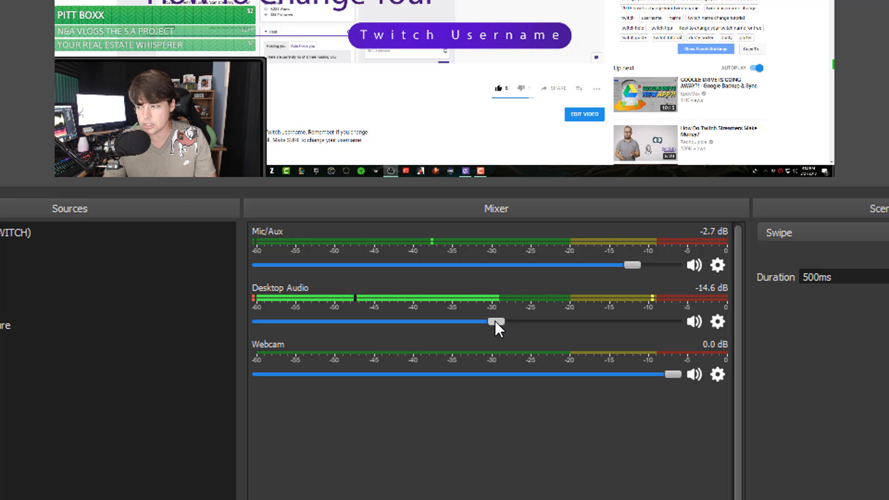
pyautogui.moveTo(496, 322); pyautogui.dragTo(633, 321)
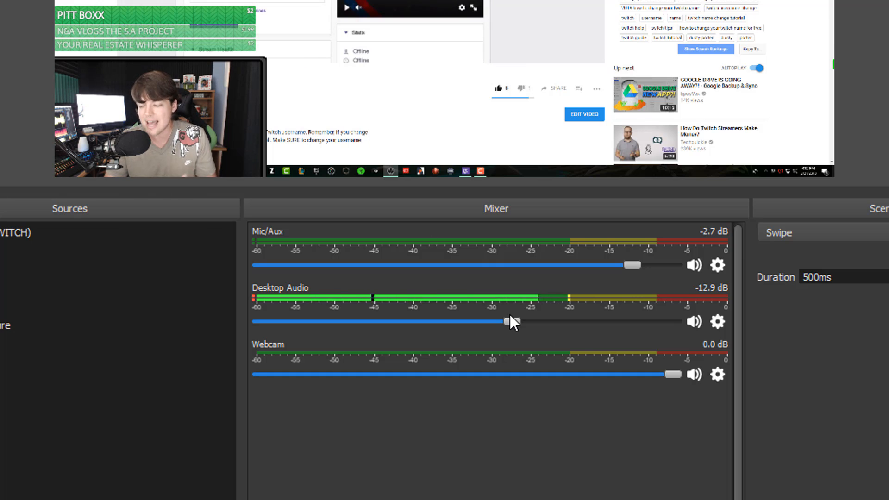
pyautogui.moveTo(505, 321); pyautogui.dragTo(511, 322)
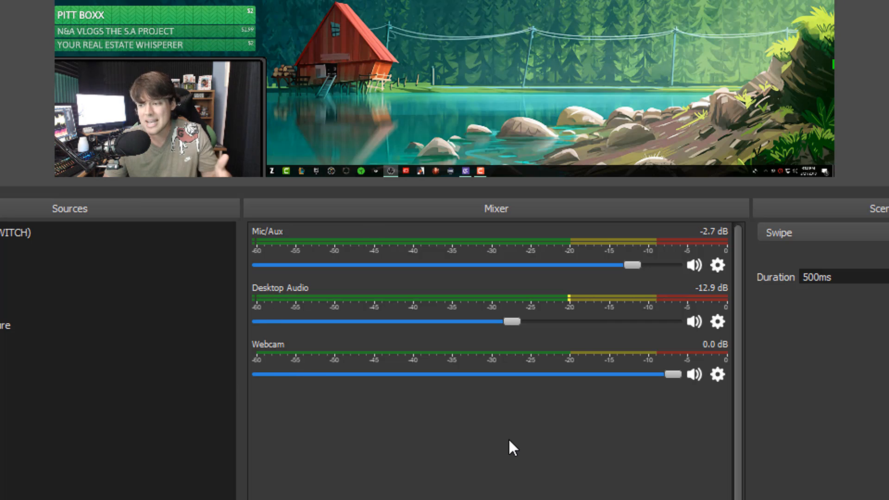
pyautogui.moveTo(426, 331)
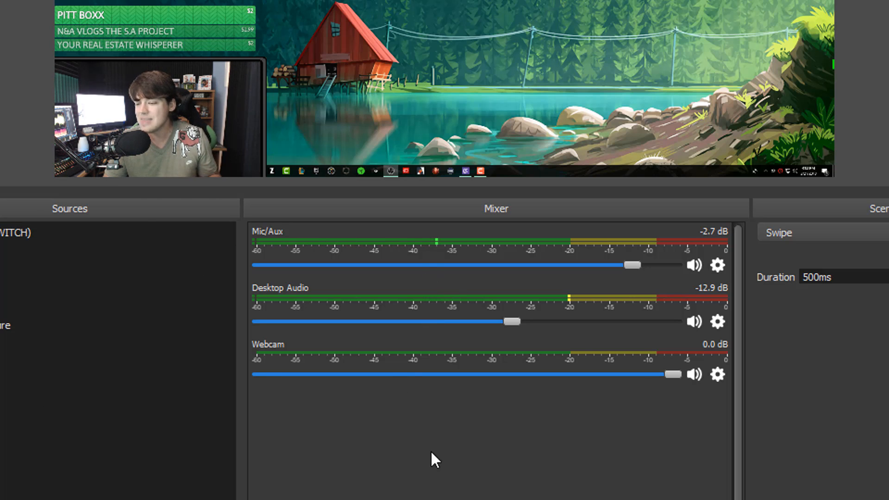
pyautogui.moveTo(516, 448)
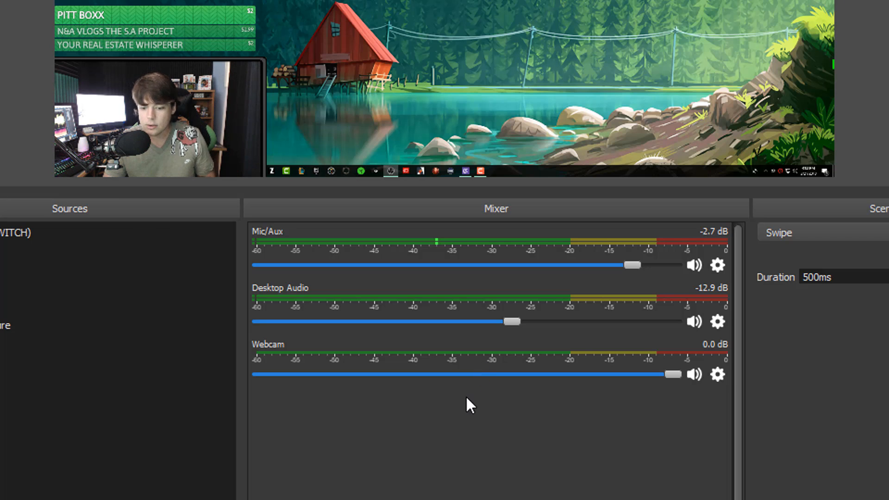
pyautogui.moveTo(467, 272)
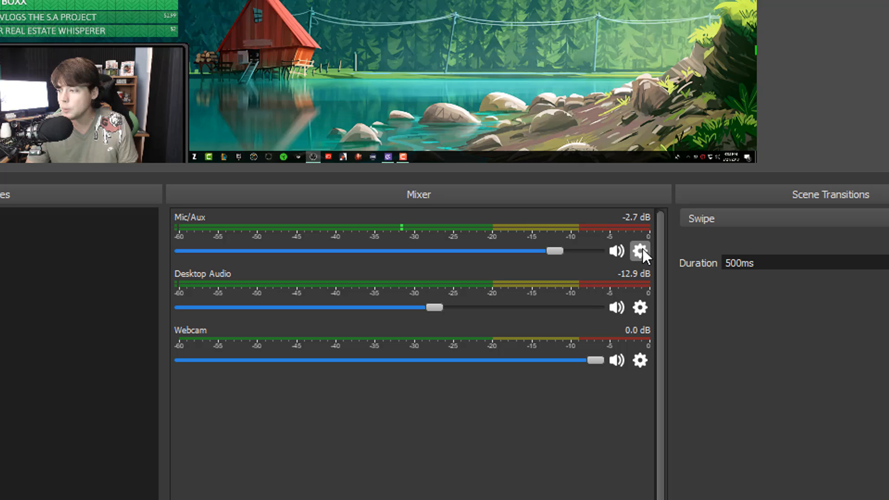
# Bring up the Filters dialog for the Mic/Aux source.
pyautogui.click(640, 251)
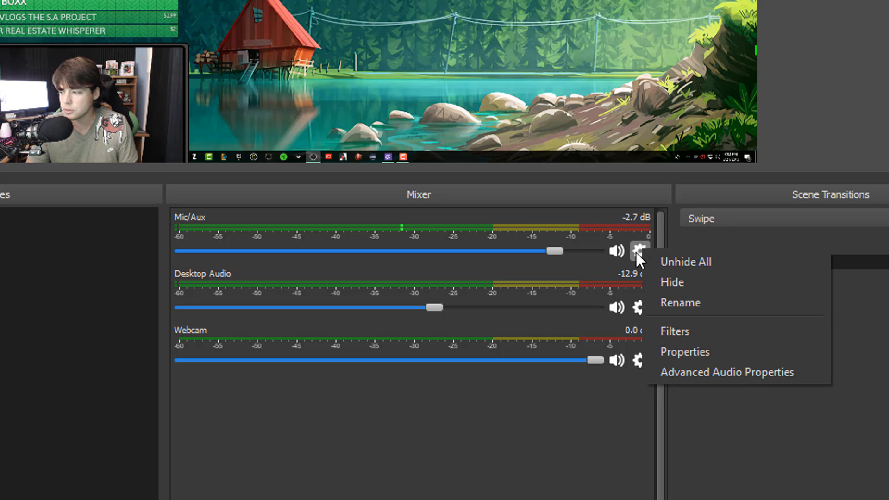
pyautogui.moveTo(655, 257)
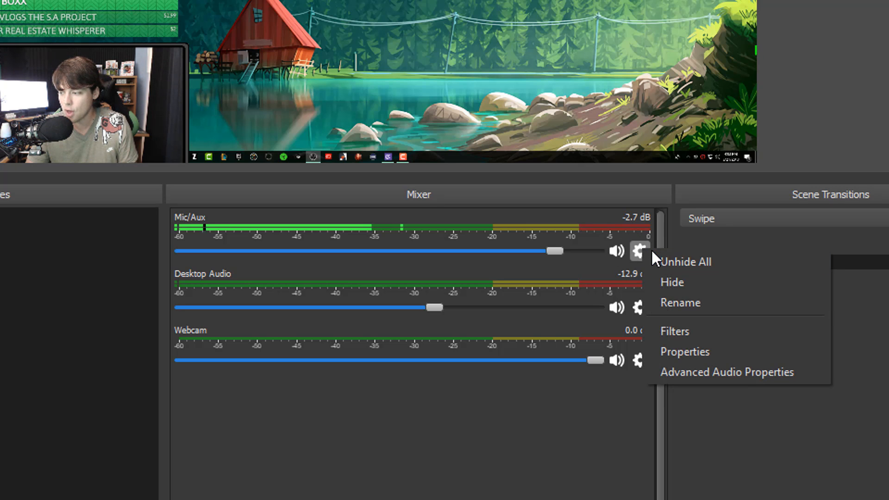
pyautogui.click(675, 331)
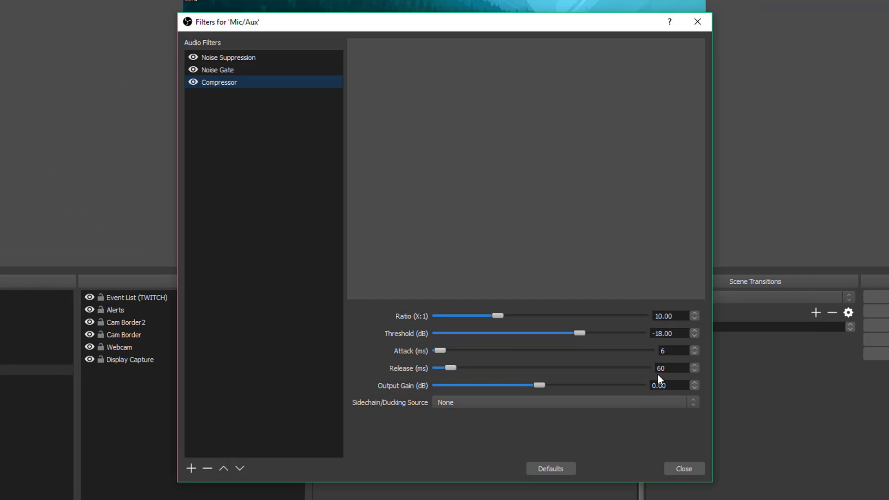
pyautogui.moveTo(246, 135)
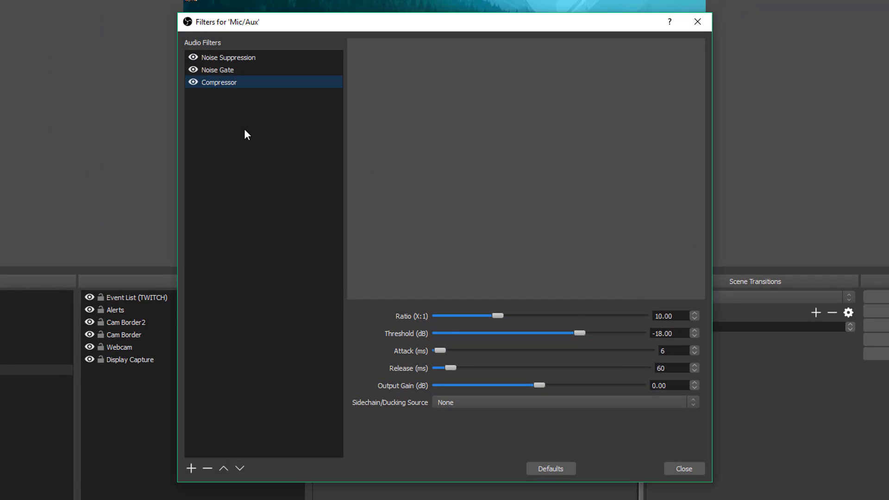
# Review the Noise Suppression, Noise Gate and Compressor filters in turn.
pyautogui.click(229, 57)
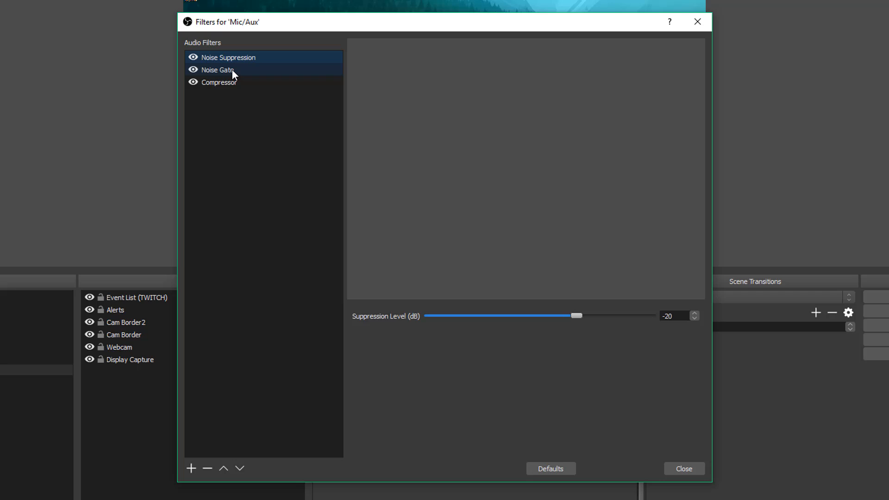
pyautogui.click(229, 57)
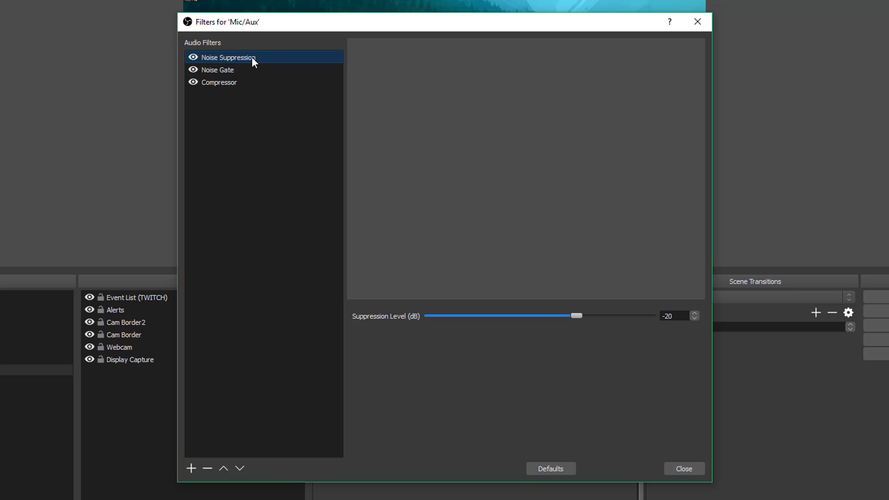
pyautogui.click(216, 69)
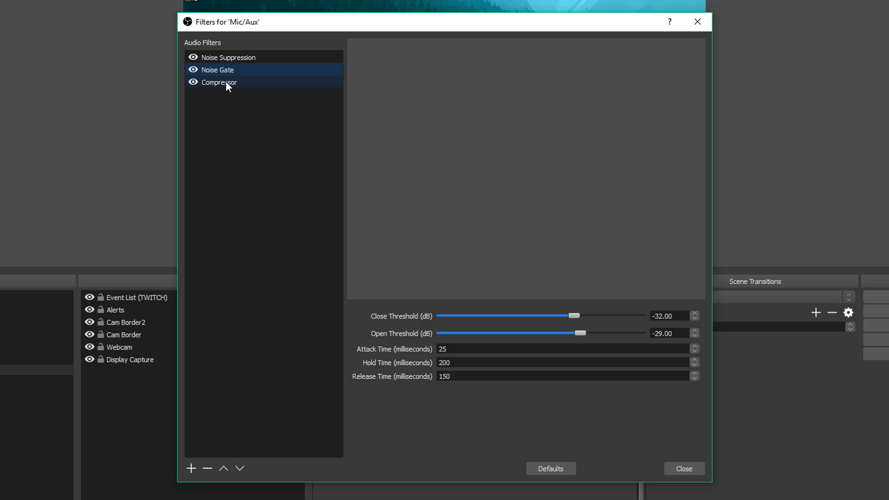
pyautogui.click(218, 83)
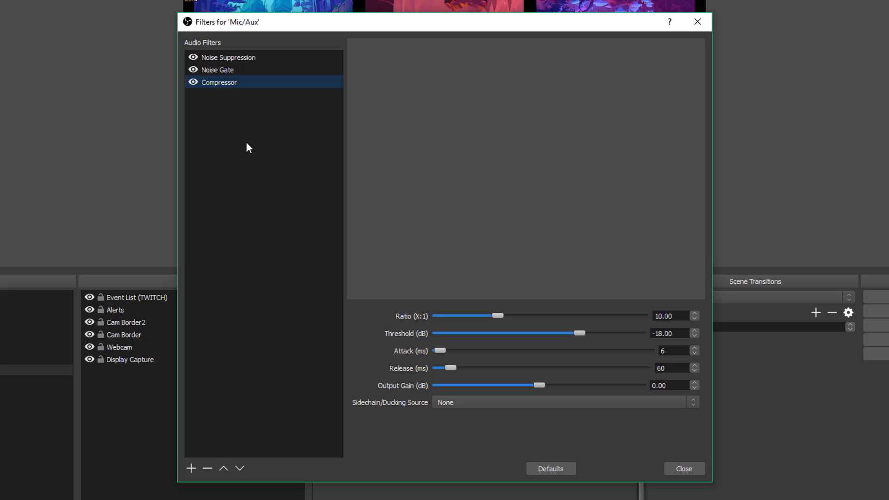
pyautogui.moveTo(226, 188)
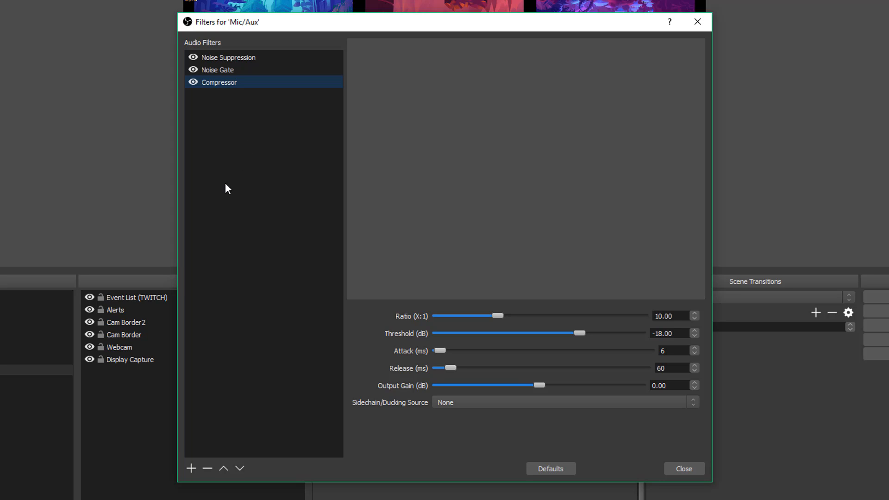
pyautogui.moveTo(267, 307)
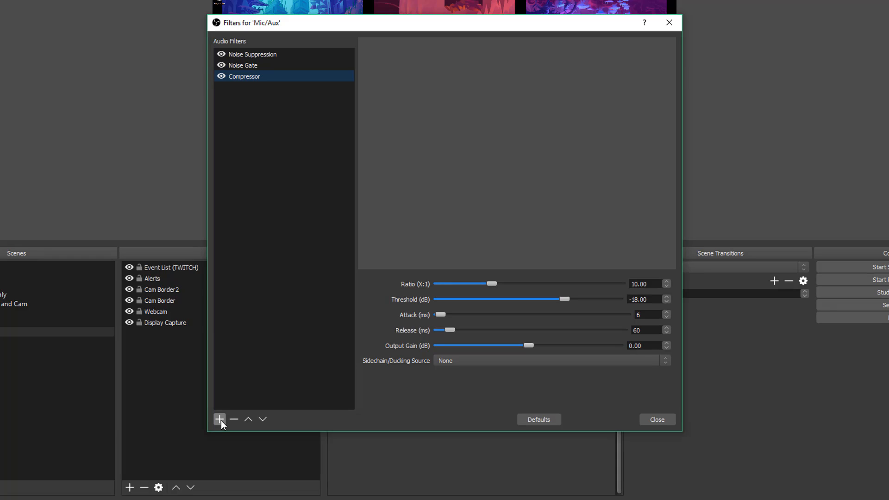
pyautogui.click(220, 420)
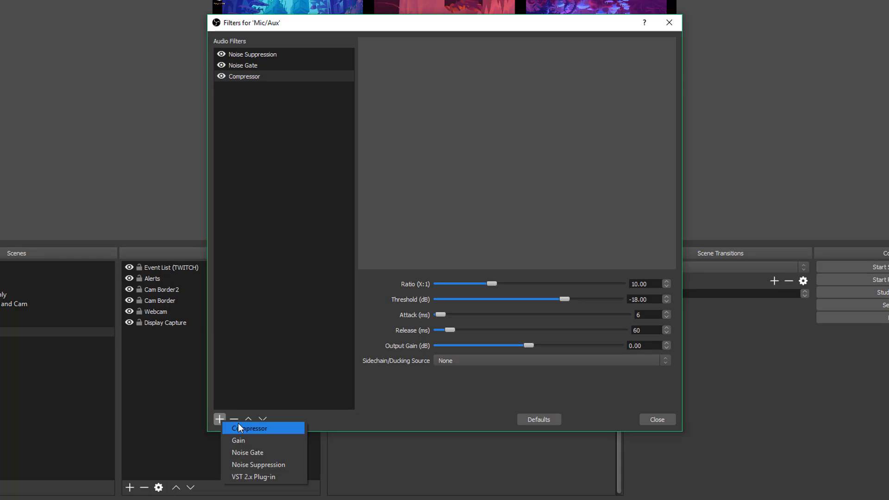
pyautogui.moveTo(258, 464)
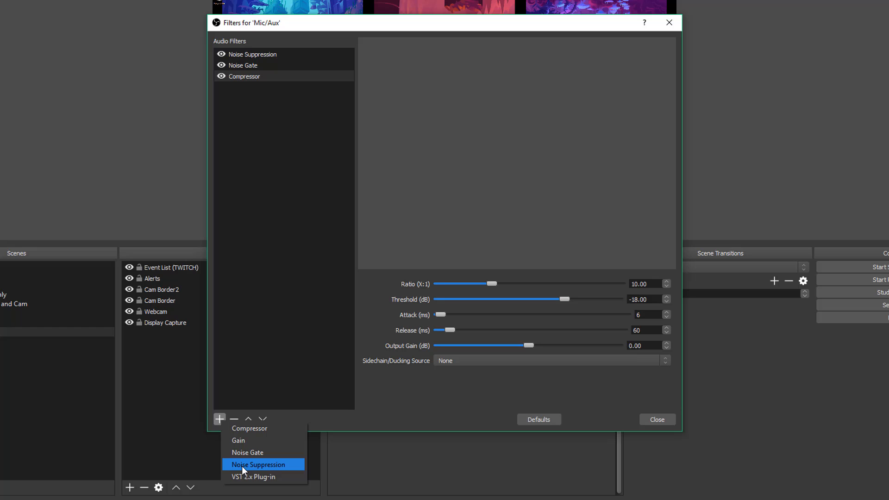
pyautogui.moveTo(243, 469)
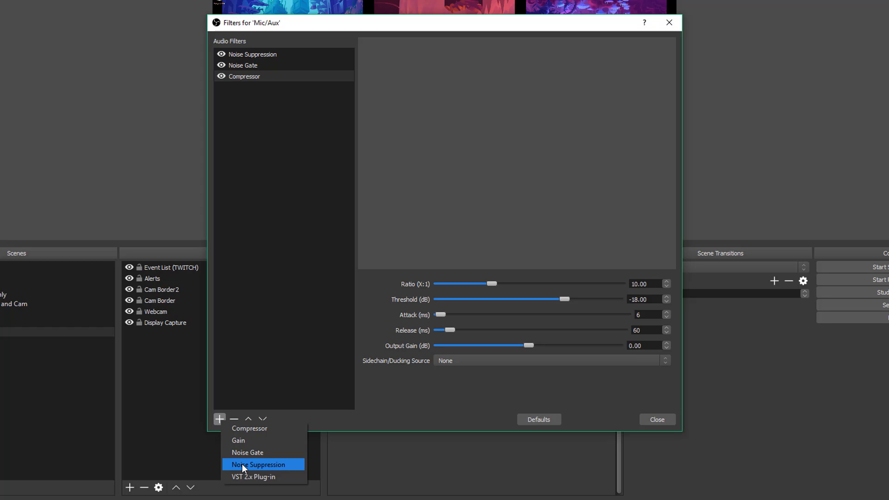
pyautogui.moveTo(254, 466)
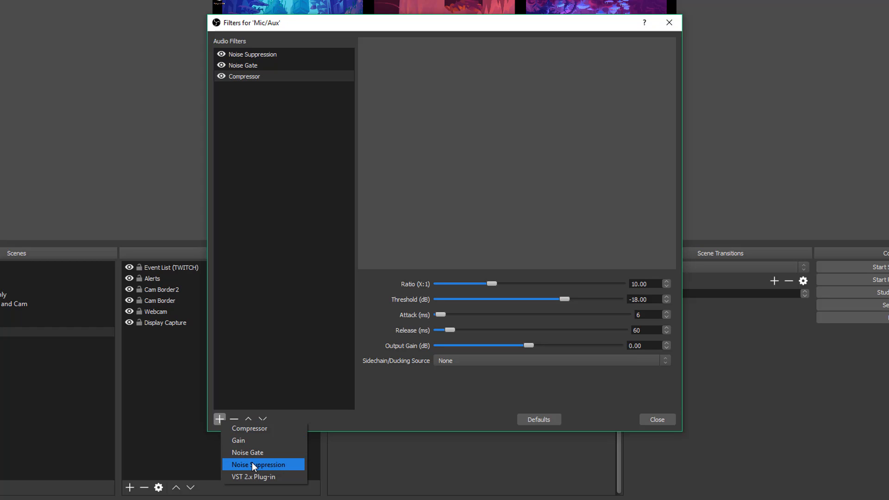
pyautogui.moveTo(253, 464)
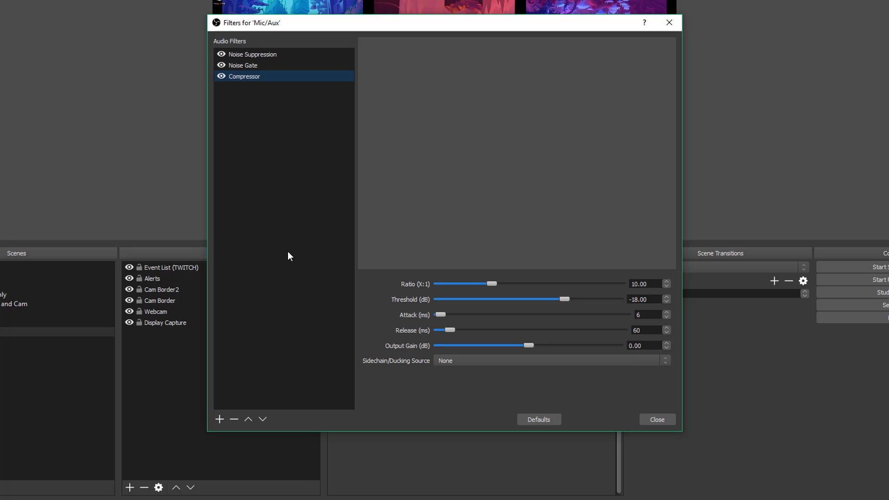
pyautogui.click(252, 54)
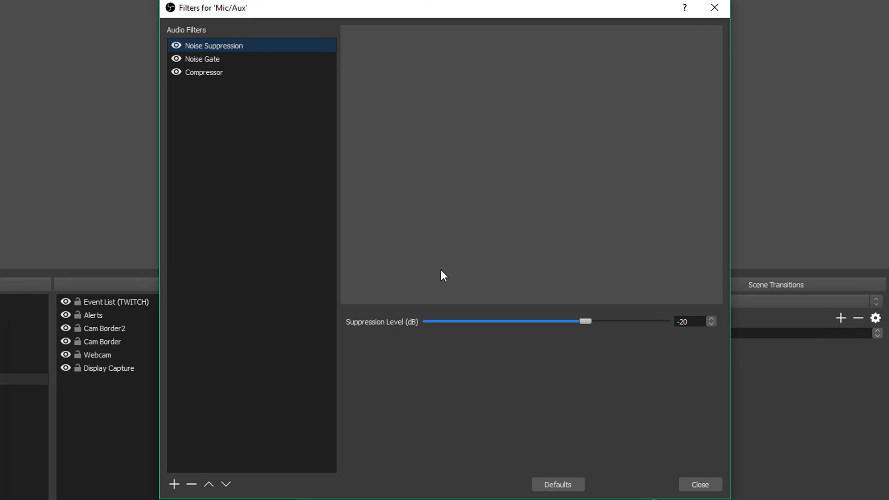
pyautogui.moveTo(620, 361)
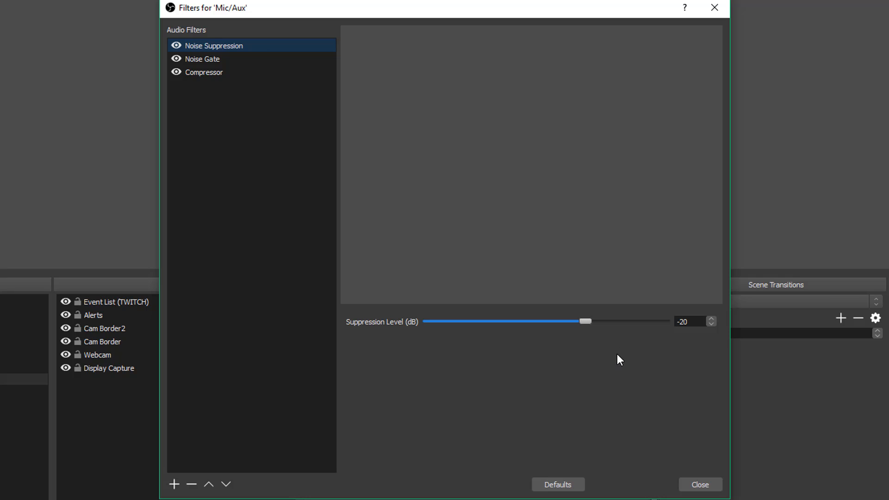
pyautogui.moveTo(617, 363)
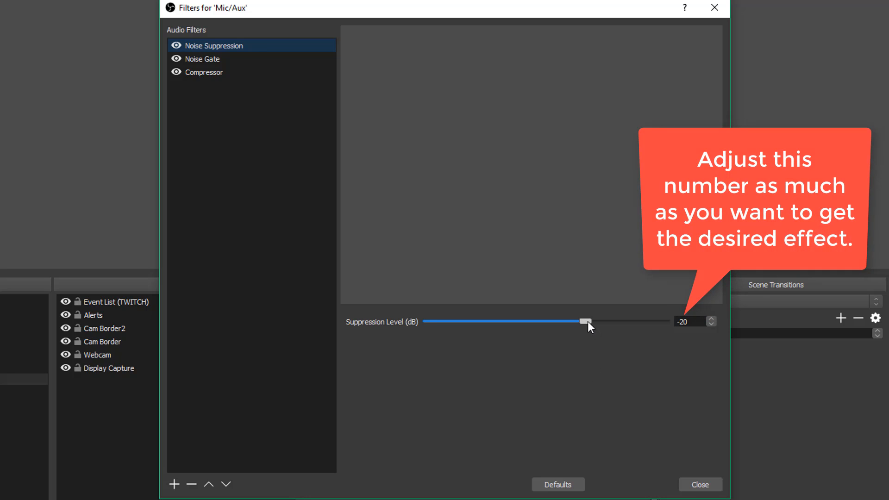
# Try Noise Suppression levels down to -37 dB and settle the slider at -20 dB.
pyautogui.moveTo(585, 321); pyautogui.dragTo(562, 322)
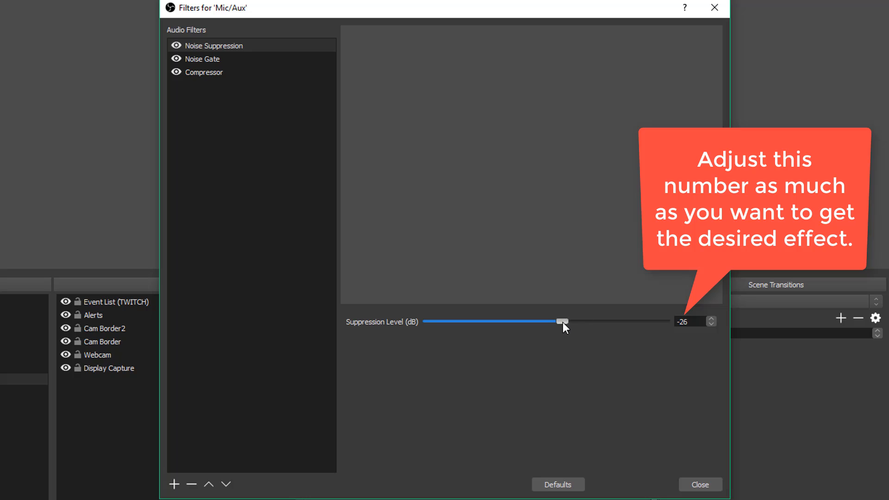
pyautogui.moveTo(561, 322); pyautogui.dragTo(545, 322)
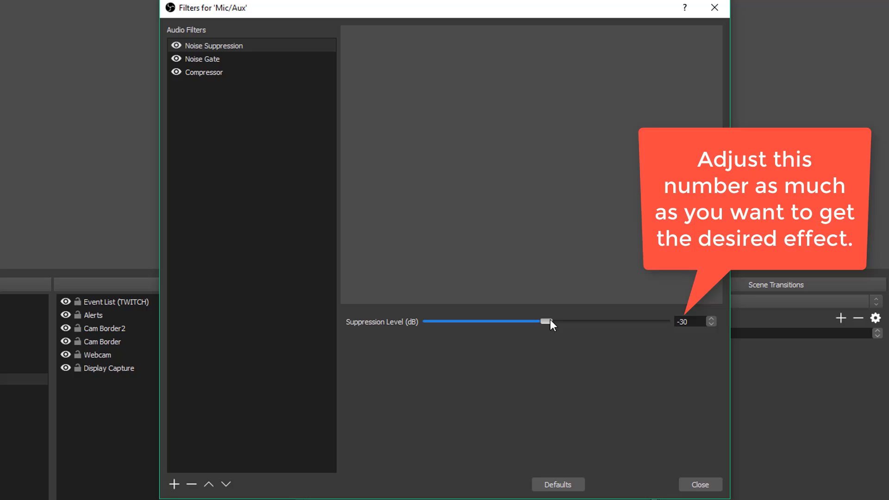
pyautogui.moveTo(546, 321); pyautogui.dragTo(582, 321)
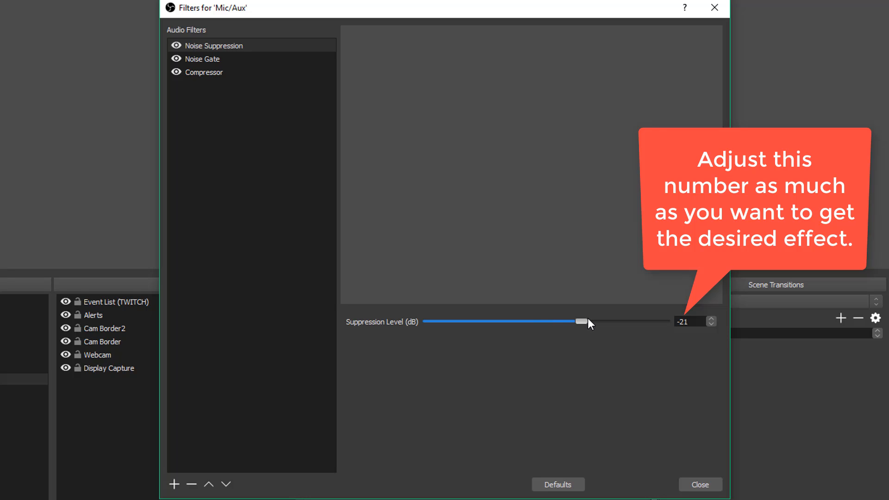
pyautogui.moveTo(578, 322); pyautogui.dragTo(585, 322)
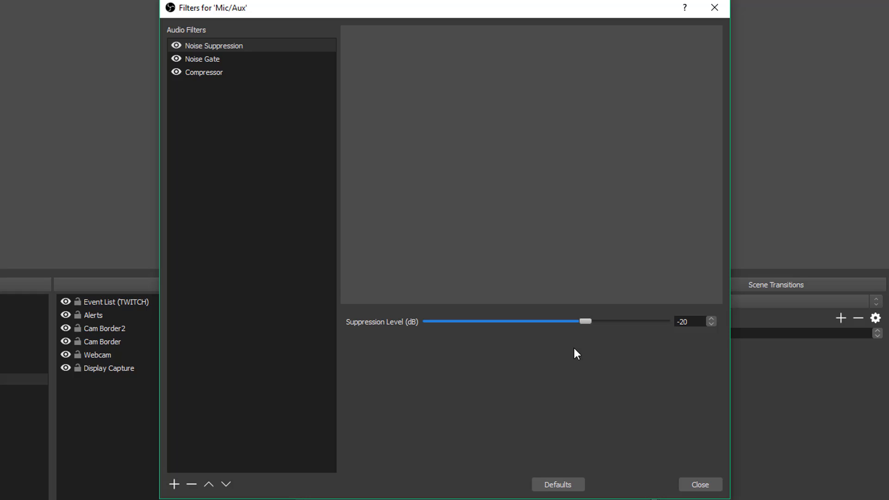
pyautogui.moveTo(587, 321); pyautogui.dragTo(536, 321)
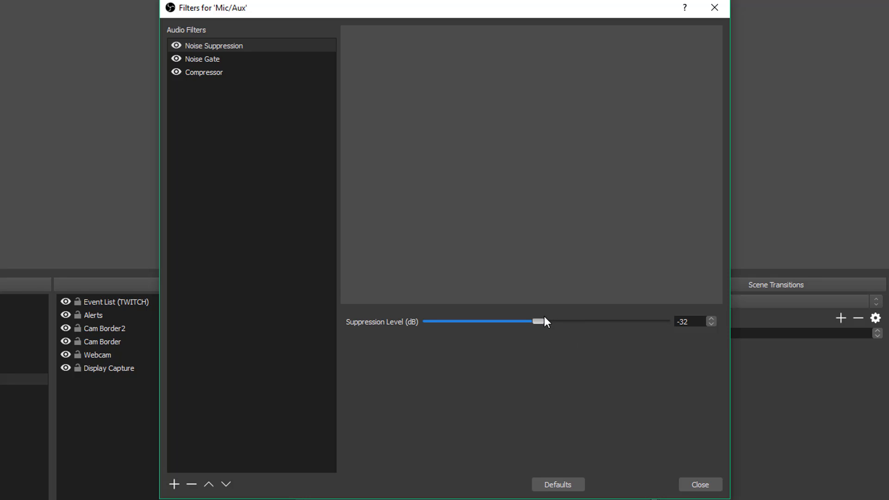
pyautogui.moveTo(536, 321); pyautogui.dragTo(517, 321)
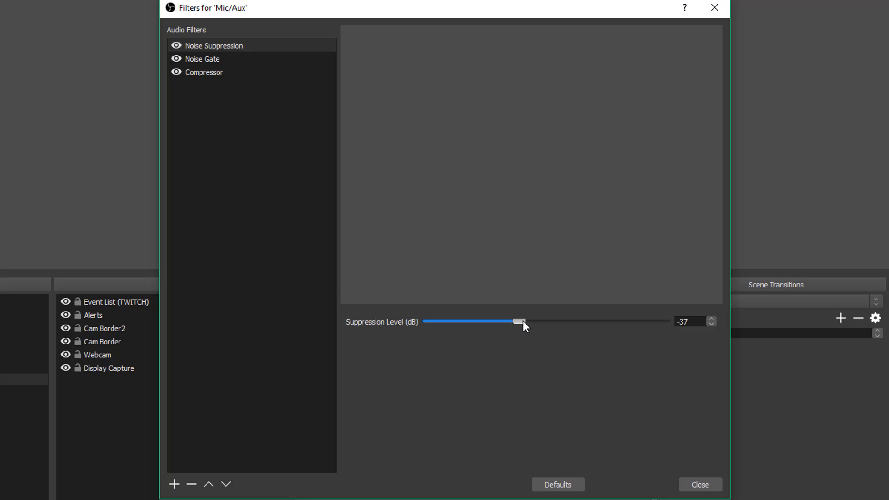
pyautogui.moveTo(524, 328)
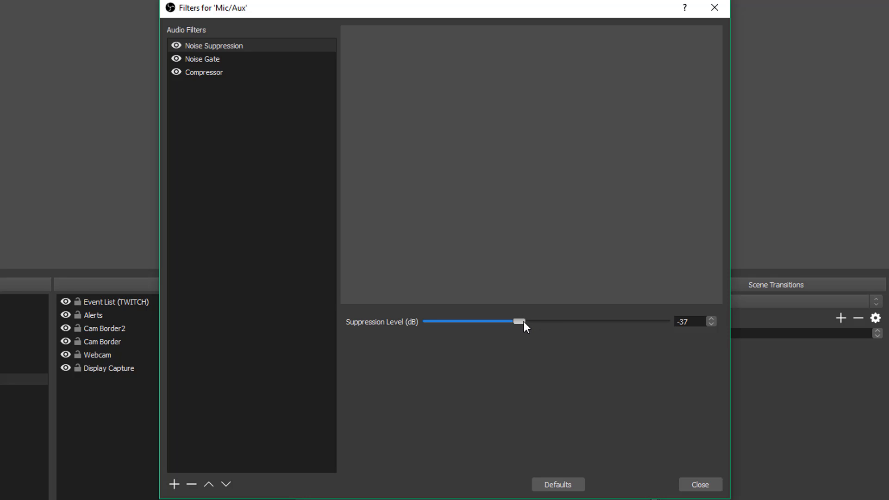
pyautogui.moveTo(518, 322); pyautogui.dragTo(547, 321)
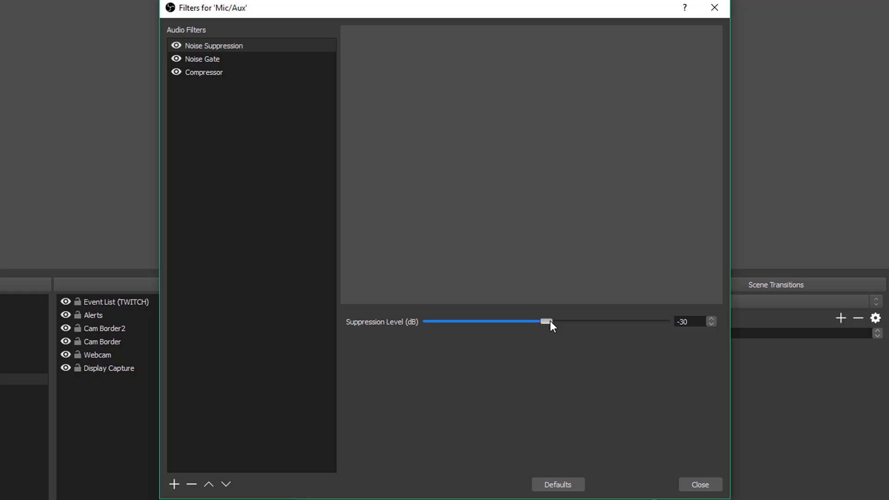
pyautogui.moveTo(547, 321); pyautogui.dragTo(565, 321)
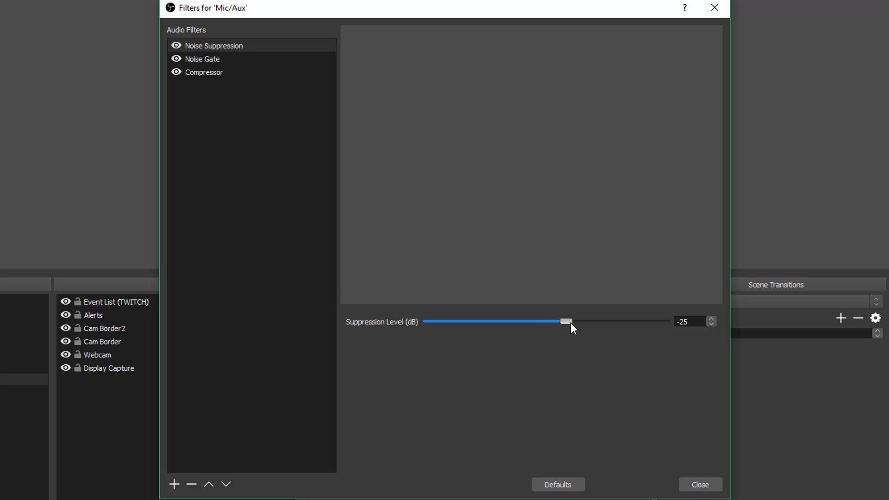
pyautogui.moveTo(566, 321); pyautogui.dragTo(581, 321)
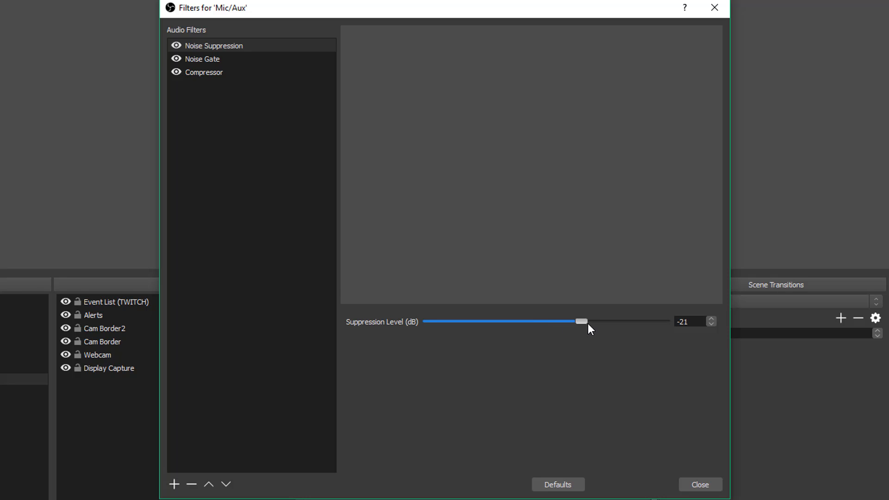
pyautogui.moveTo(580, 321); pyautogui.dragTo(585, 321)
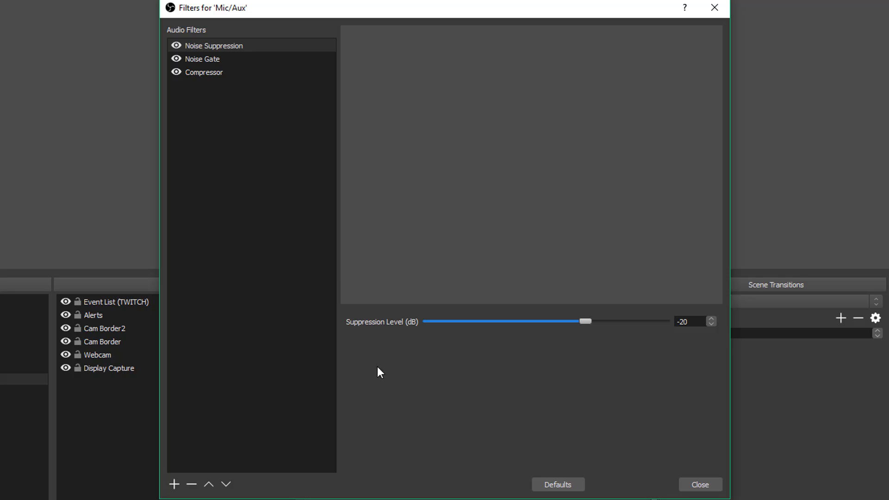
pyautogui.moveTo(552, 285)
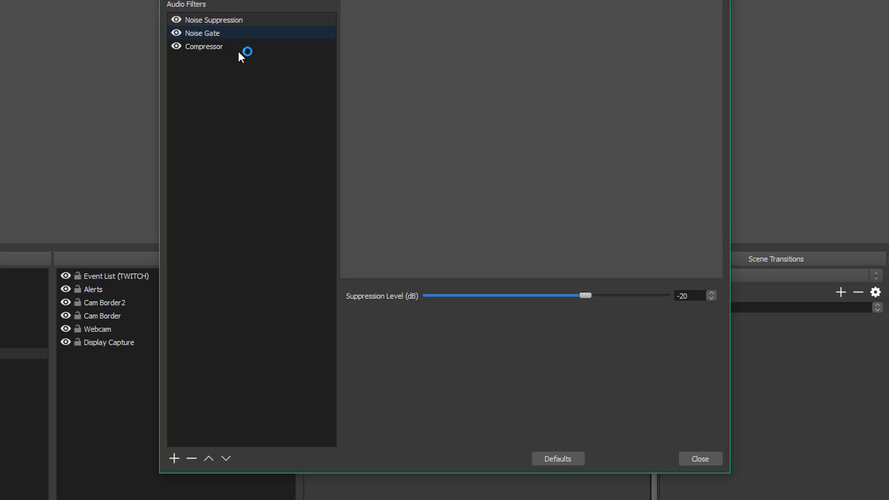
# Add a Noise Gate filter with close threshold -32 dB and open threshold -29 dB.
pyautogui.click(174, 459)
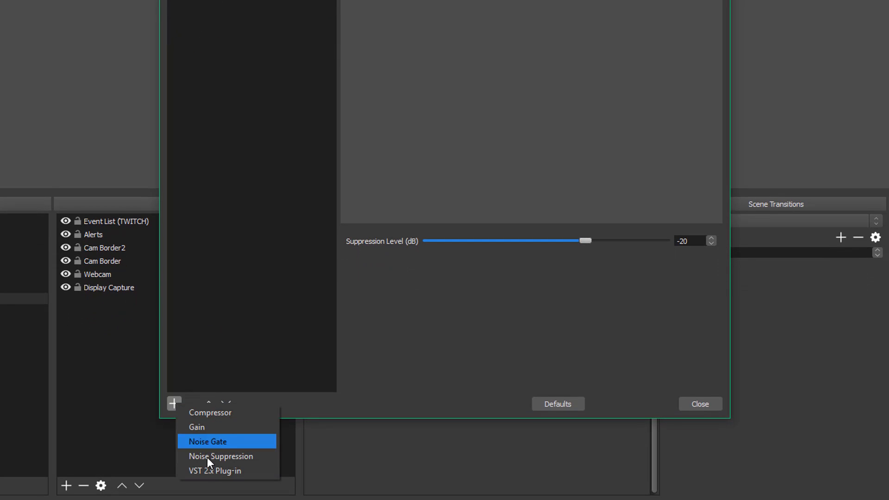
pyautogui.click(208, 441)
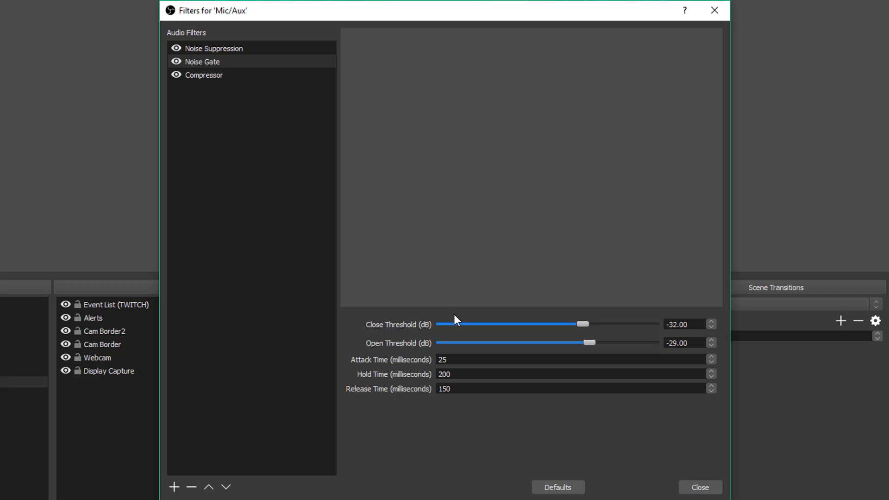
pyautogui.moveTo(601, 321)
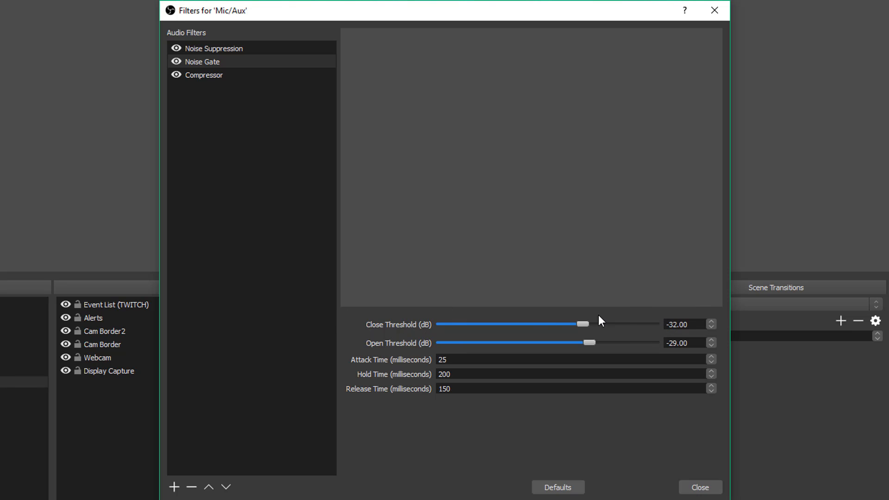
pyautogui.moveTo(618, 300)
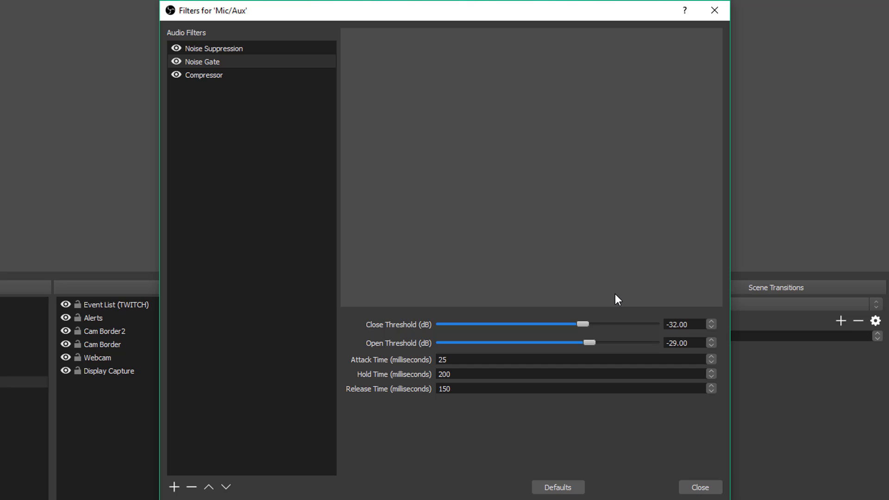
pyautogui.moveTo(611, 307)
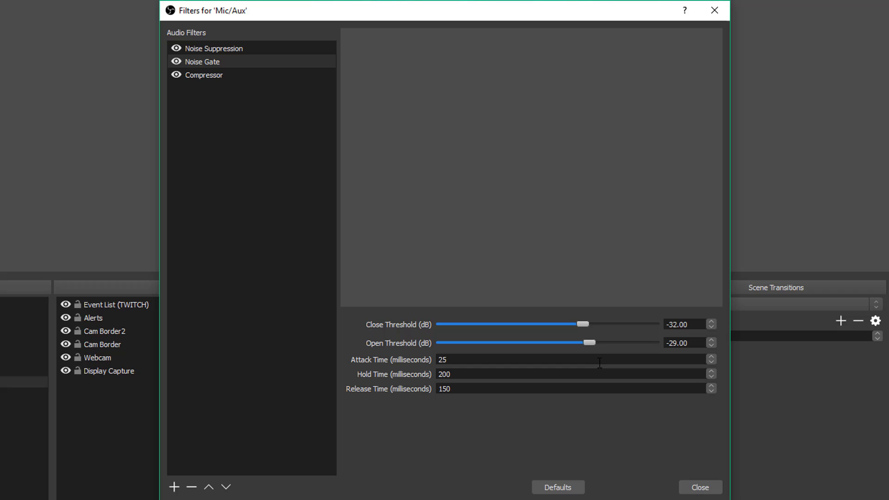
pyautogui.moveTo(540, 374)
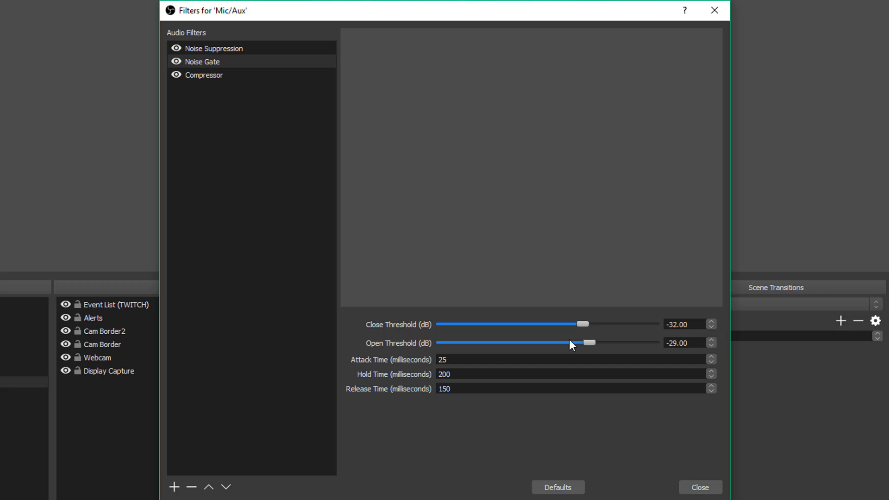
pyautogui.moveTo(569, 349)
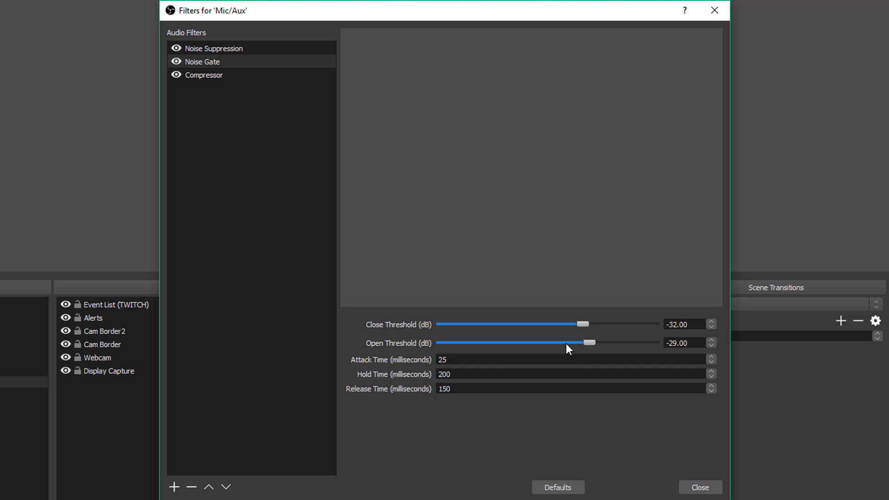
pyautogui.moveTo(509, 425)
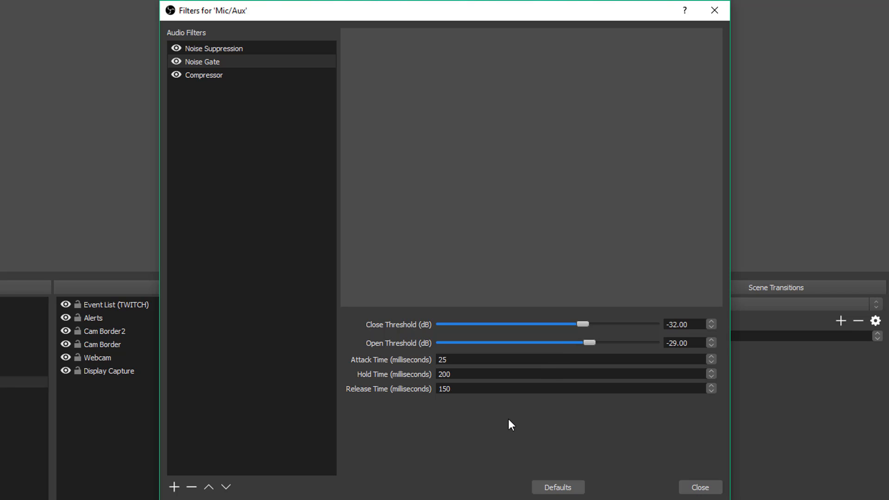
pyautogui.moveTo(512, 411)
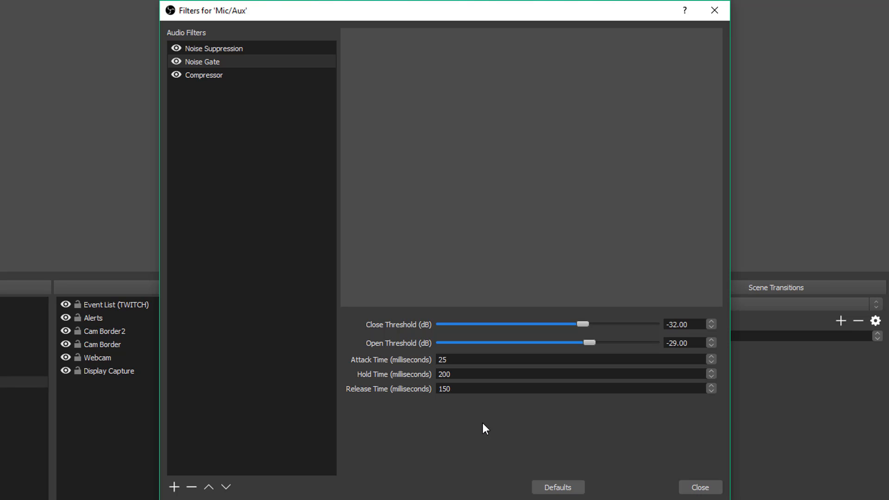
pyautogui.moveTo(594, 277)
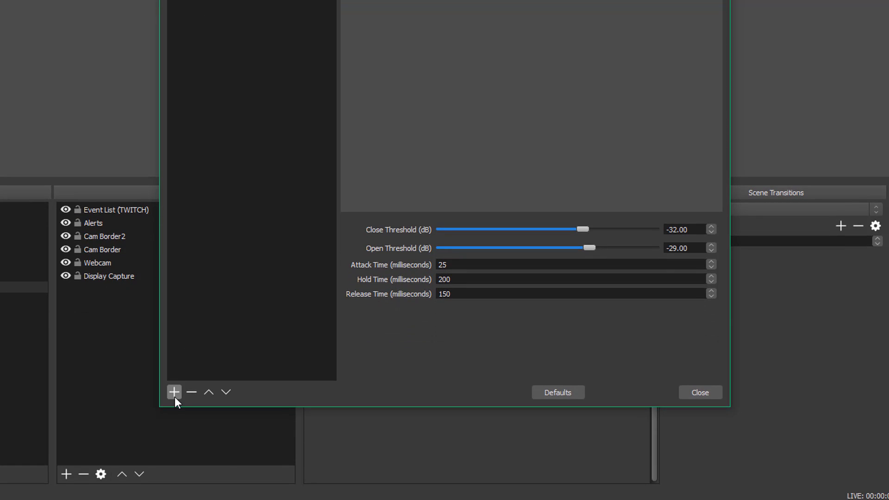
# Add a Compressor filter: ratio 10:1, threshold -18 dB, attack 6 ms, release 60 ms.
pyautogui.click(173, 392)
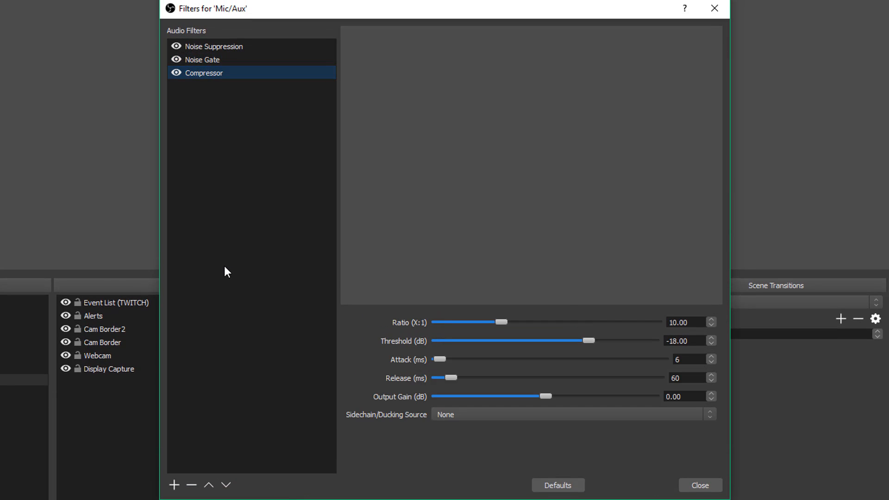
pyautogui.moveTo(205, 252)
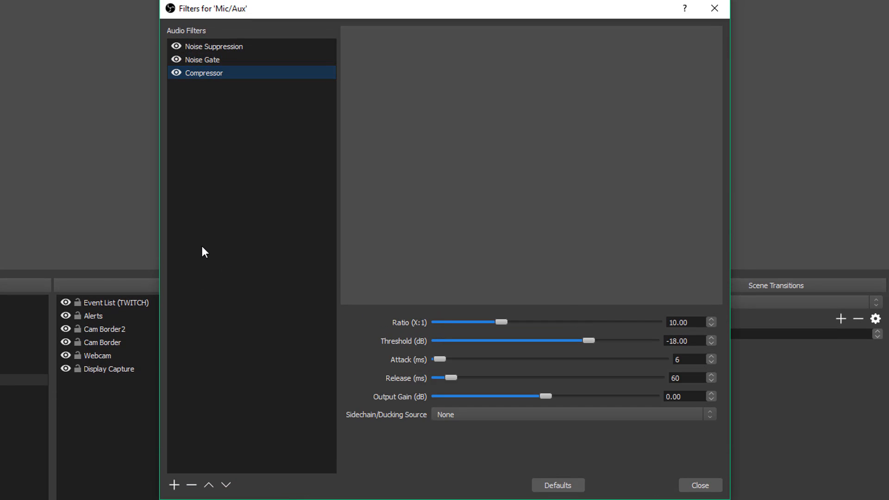
pyautogui.moveTo(307, 451)
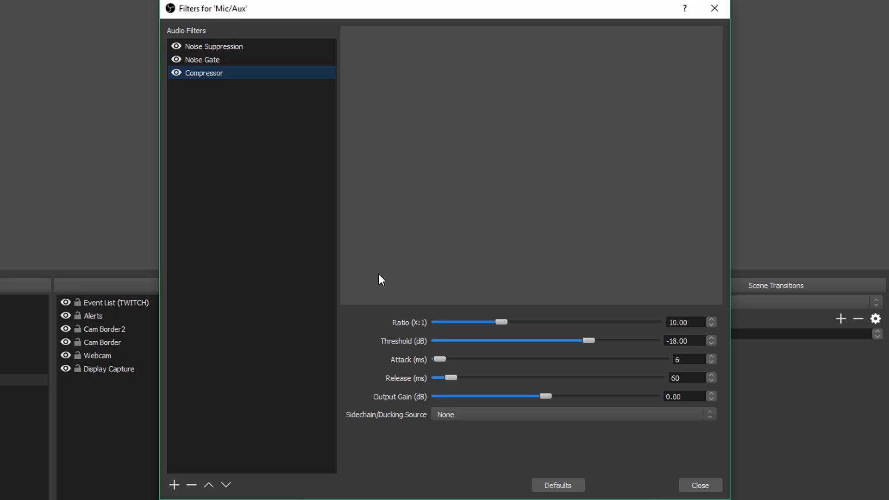
pyautogui.moveTo(441, 453)
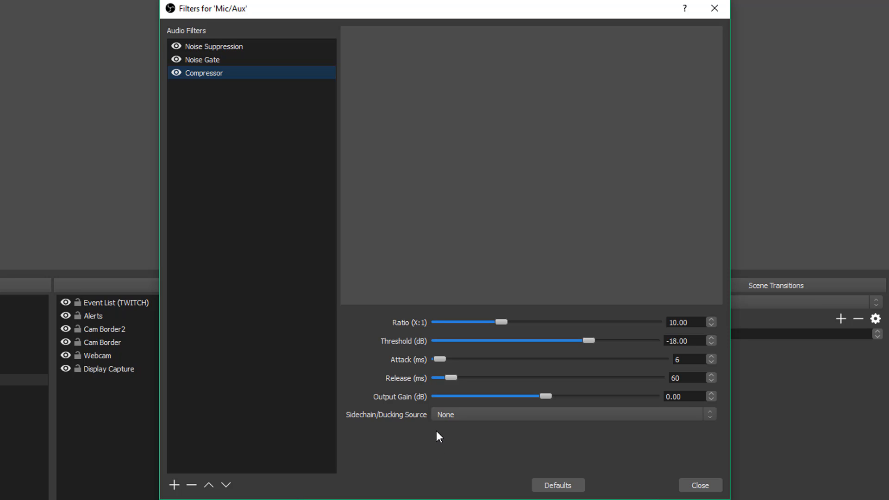
pyautogui.moveTo(332, 420)
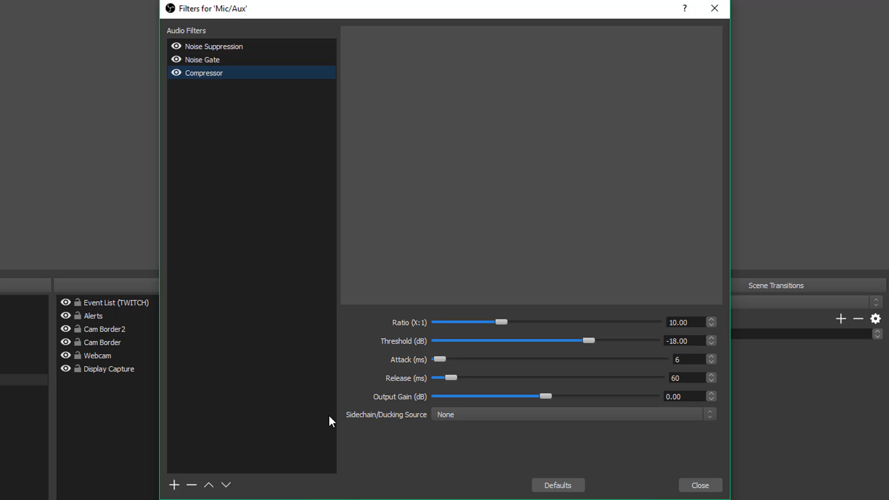
pyautogui.moveTo(345, 393)
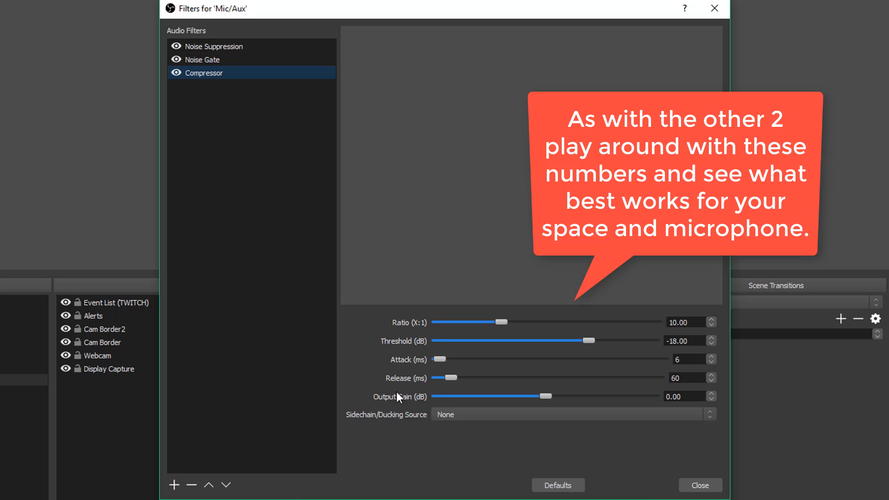
pyautogui.moveTo(340, 399)
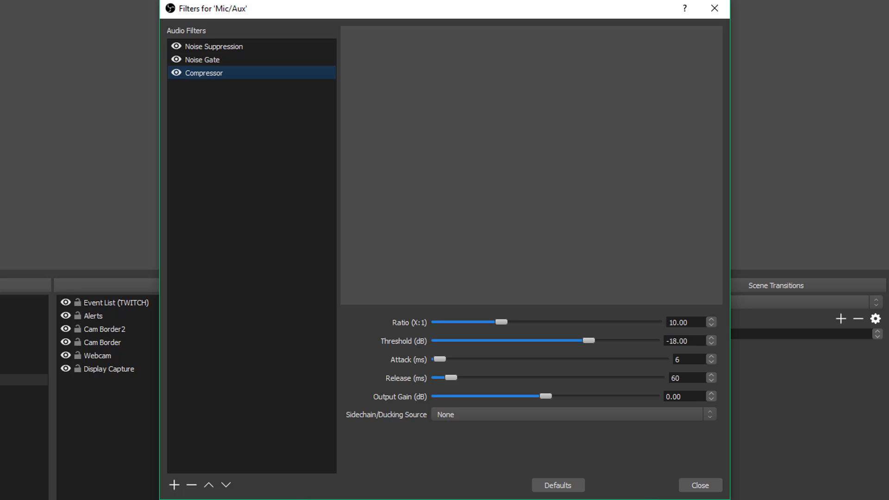
pyautogui.moveTo(432, 427)
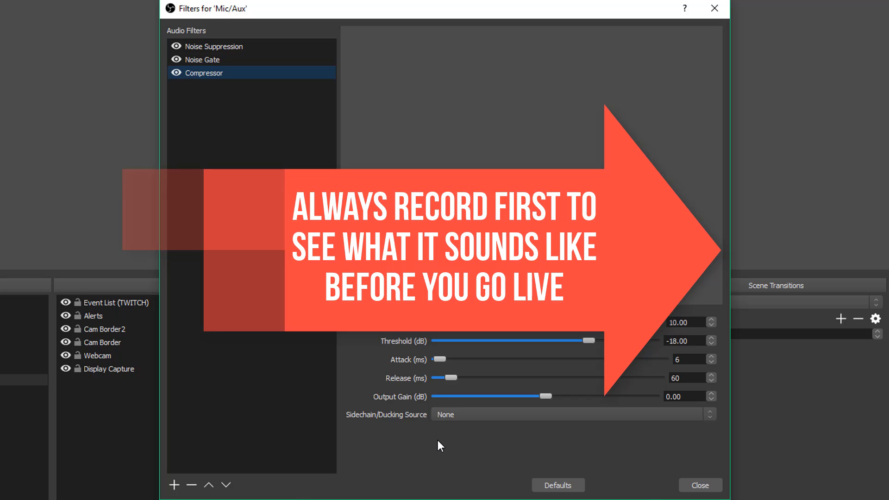
pyautogui.moveTo(450, 422)
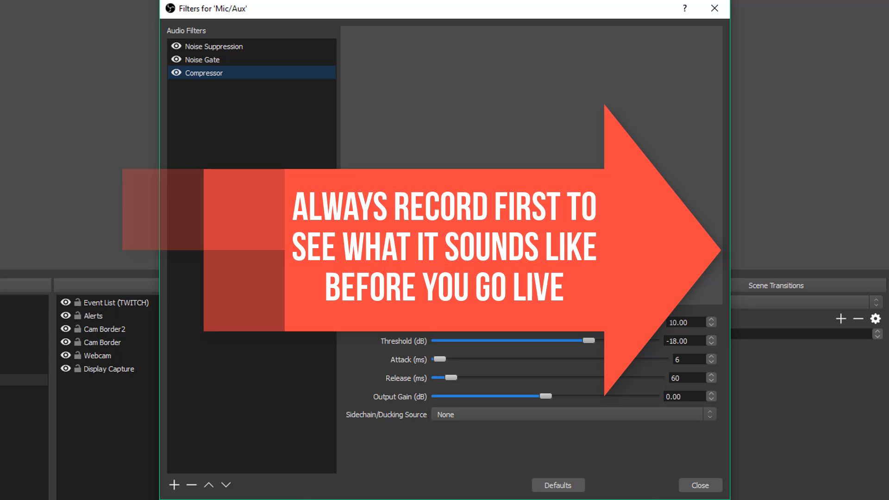
# Close the Mic/Aux Filters dialog and return to the main window.
pyautogui.click(700, 485)
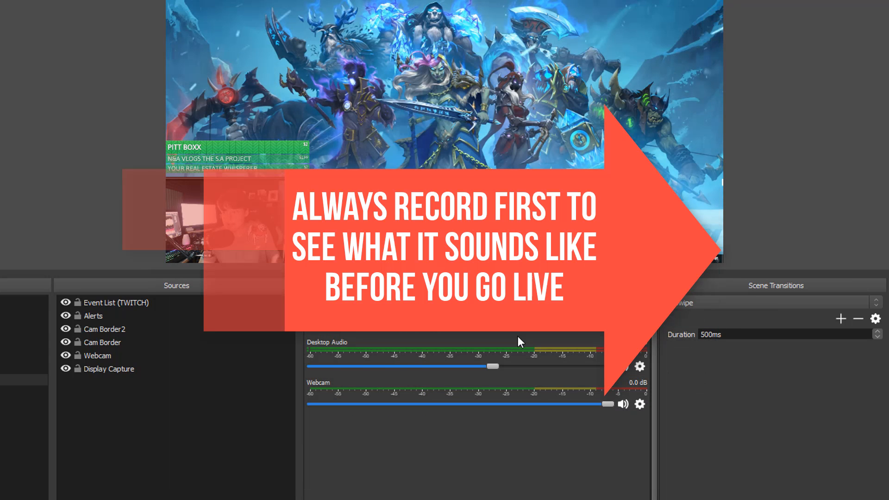